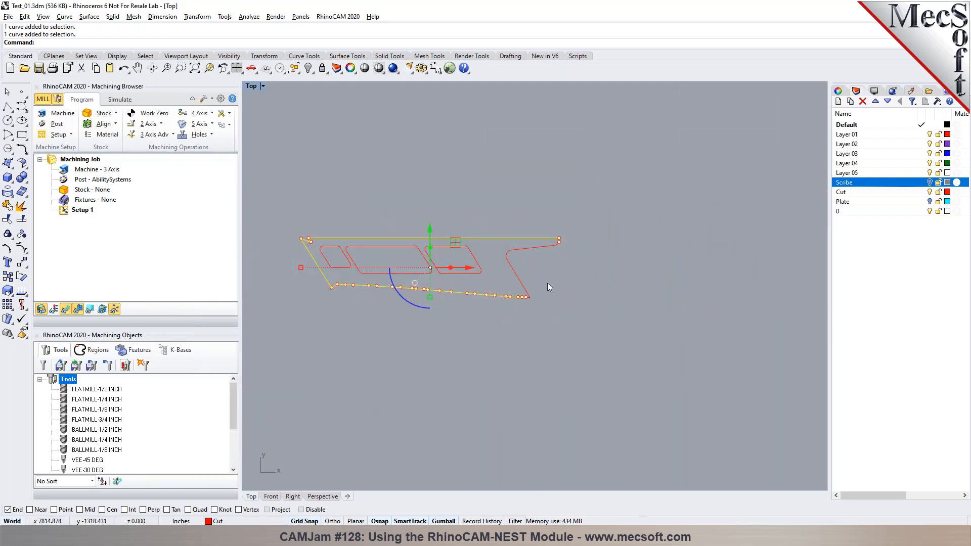
Step: Select the duplicate overlapping curve from the Selection Menu and delete it
{"action": "left_click", "coordinate": [506, 295]}
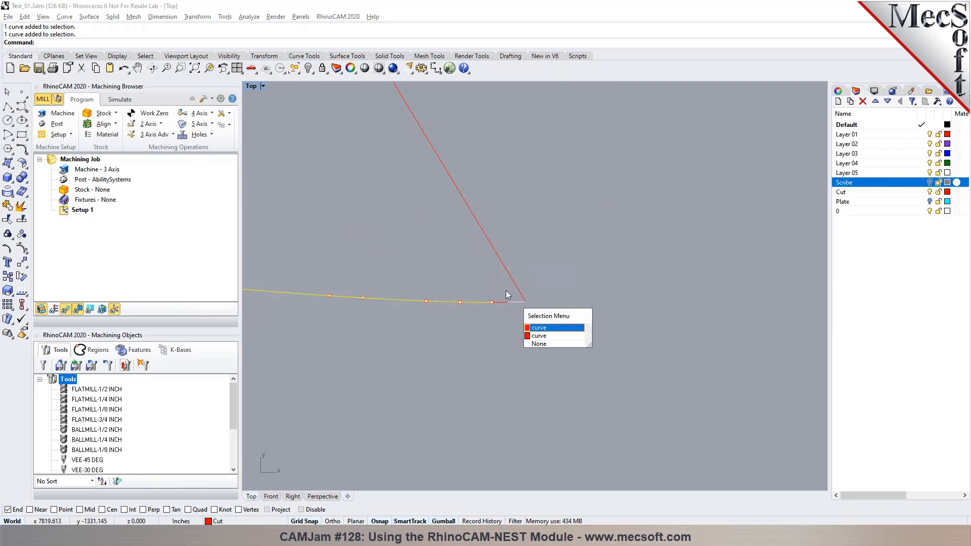
{"action": "left_click", "coordinate": [538, 327]}
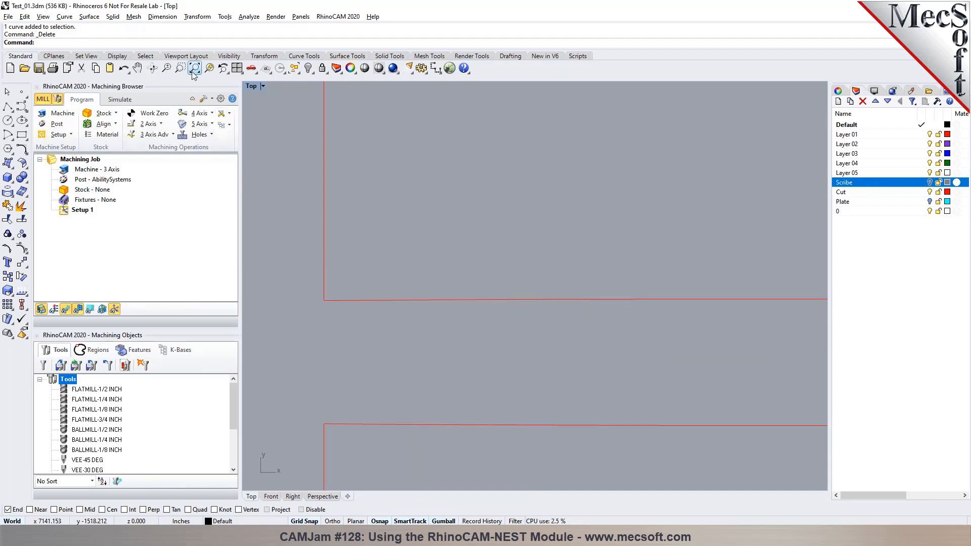
Step: Zoom to show all parts, then check a point's coordinates with Analyze > Point
{"action": "left_click", "coordinate": [194, 68]}
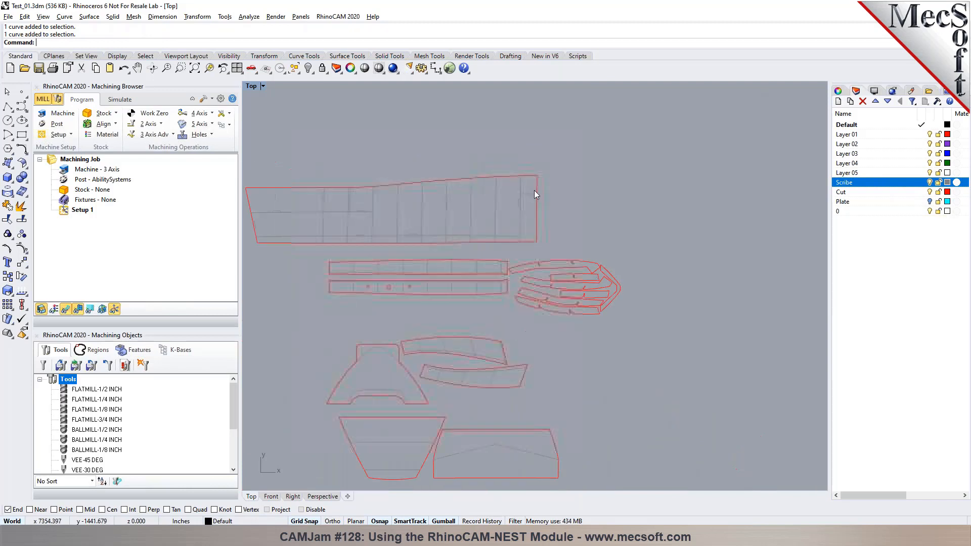
{"action": "scroll", "scroll_direction": "down", "scroll_amount": 3}
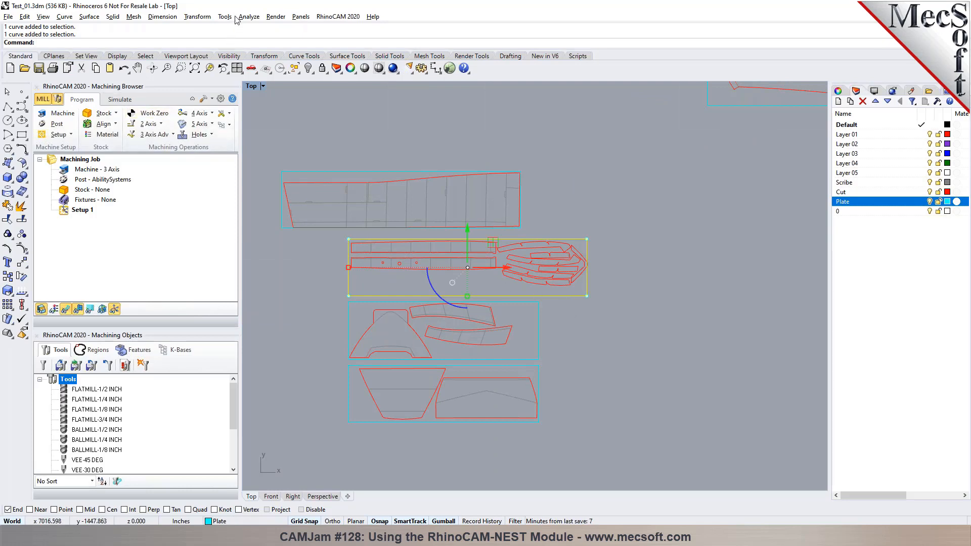
{"action": "left_click", "coordinate": [248, 16]}
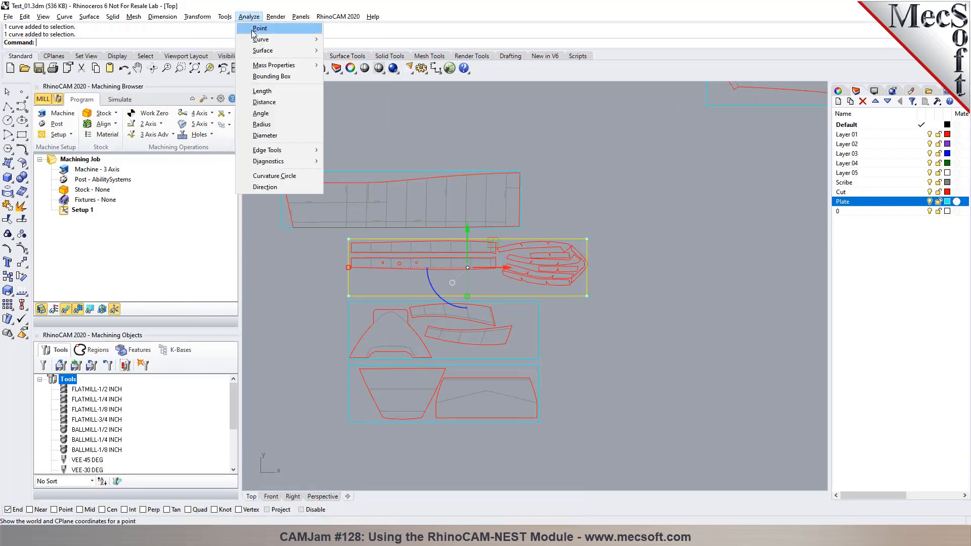
{"action": "left_click", "coordinate": [264, 101]}
{"action": "type", "text": "Move"}
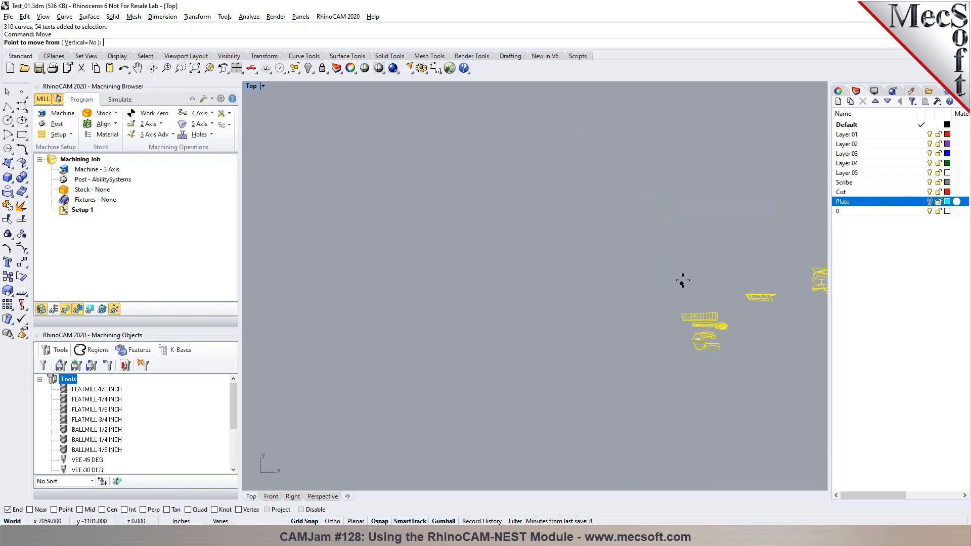
Step: Move all parts from a base point toward the origin and verify them in the Front viewport
{"action": "left_click", "coordinate": [684, 282]}
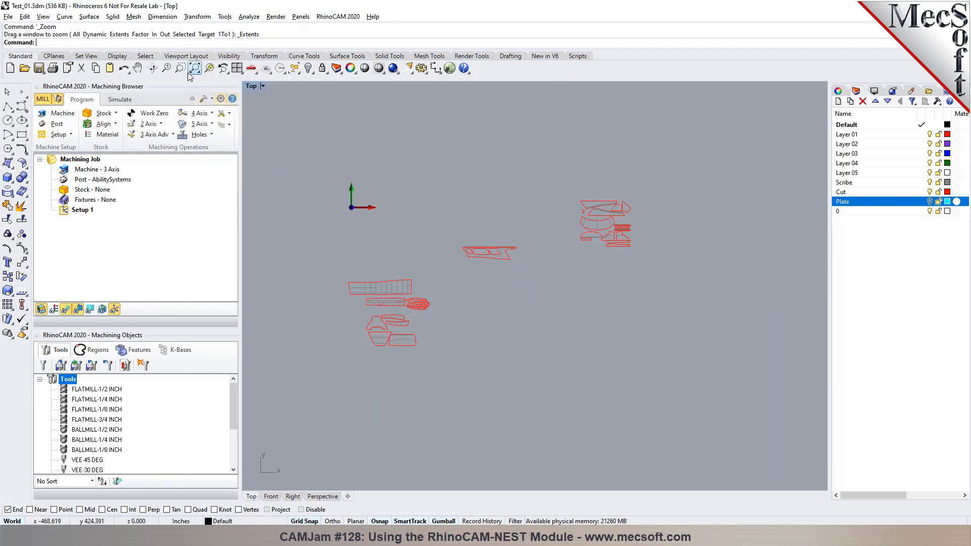
{"action": "left_click", "coordinate": [271, 496]}
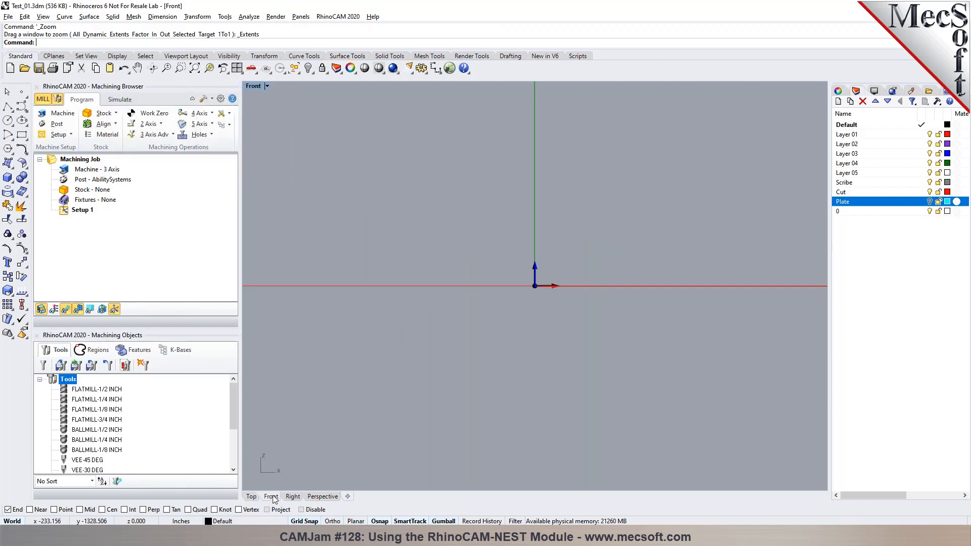
{"action": "left_click", "coordinate": [322, 496]}
{"action": "type", "text": "0"}
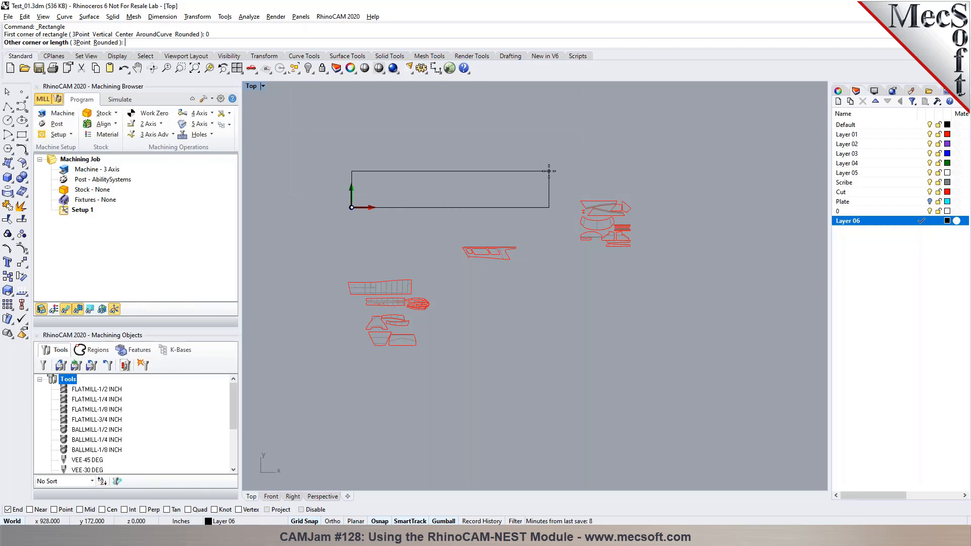
Step: Draw a 240 by 60 rectangle from the origin and open the RhinoCAM Nesting Browser
{"action": "type", "text": "240"}
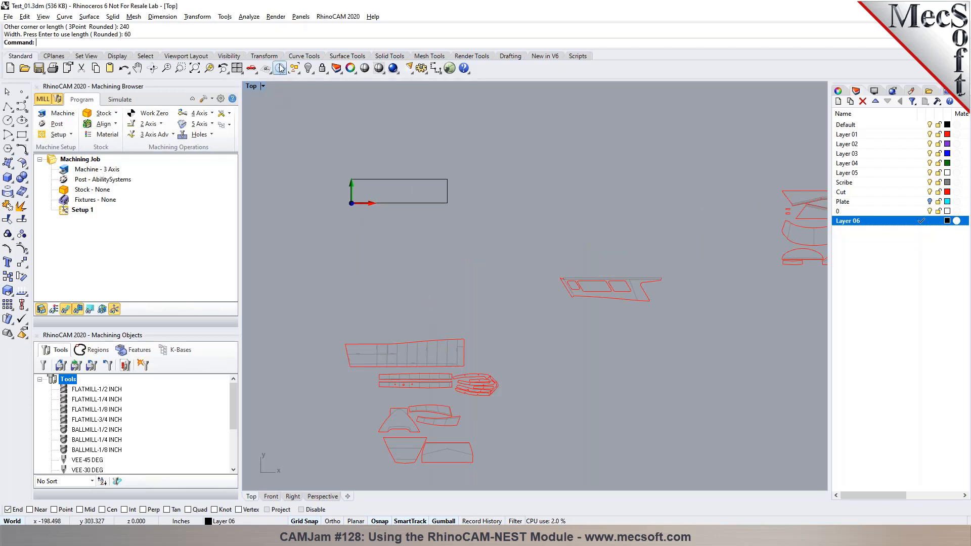
{"action": "left_click", "coordinate": [339, 16]}
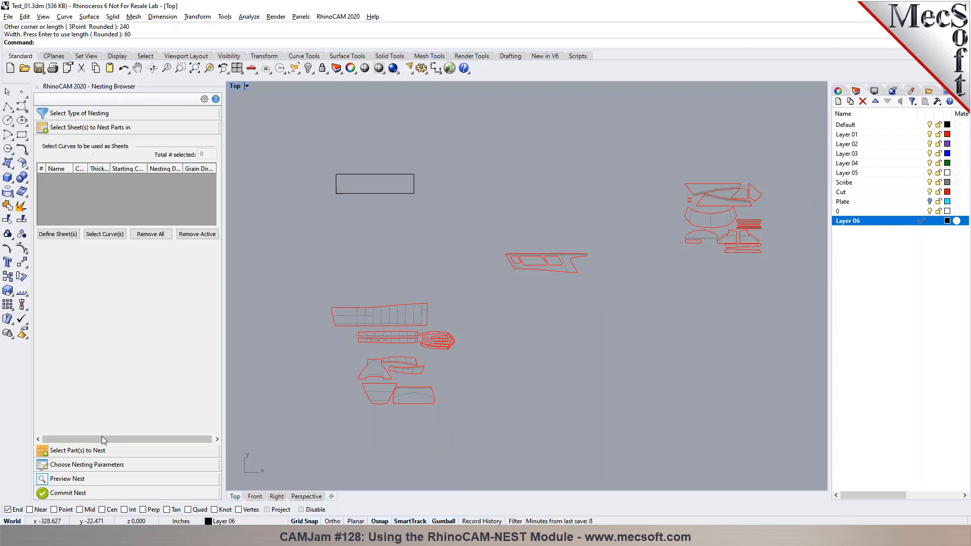
Step: Pick the 240 by 60 rectangle as Sheet 1 and expand part selection
{"action": "left_click", "coordinate": [105, 234]}
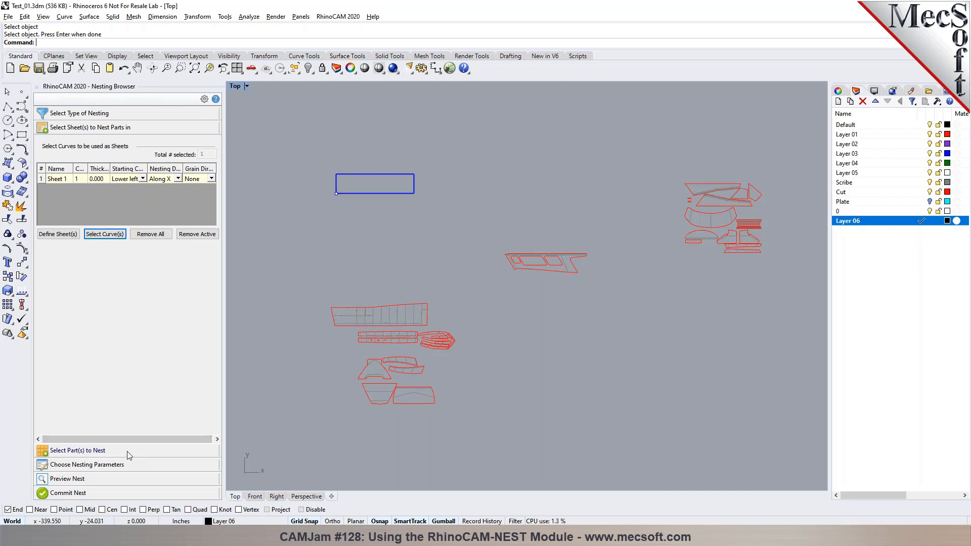
{"action": "left_click", "coordinate": [77, 450]}
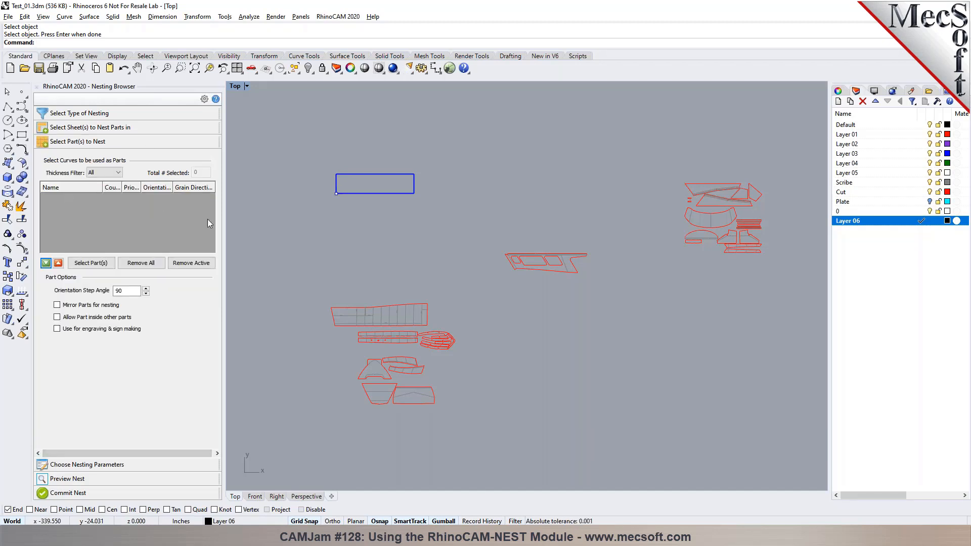
Step: Window-select all 310 part curves as nesting parts and enable engraving & sign making
{"action": "left_click", "coordinate": [91, 263]}
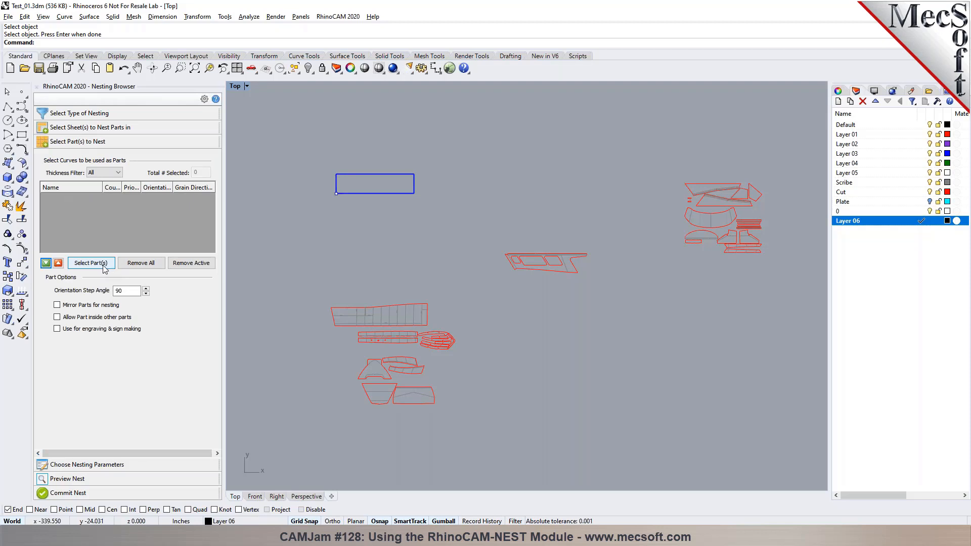
{"action": "left_click", "coordinate": [91, 262]}
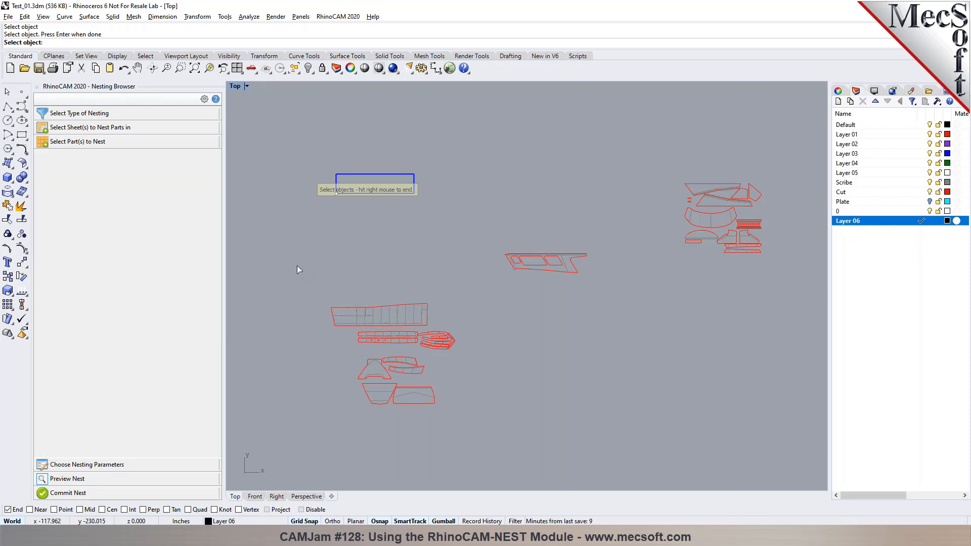
{"action": "left_click_drag", "start_coordinate": [294, 259], "coordinate": [474, 444]}
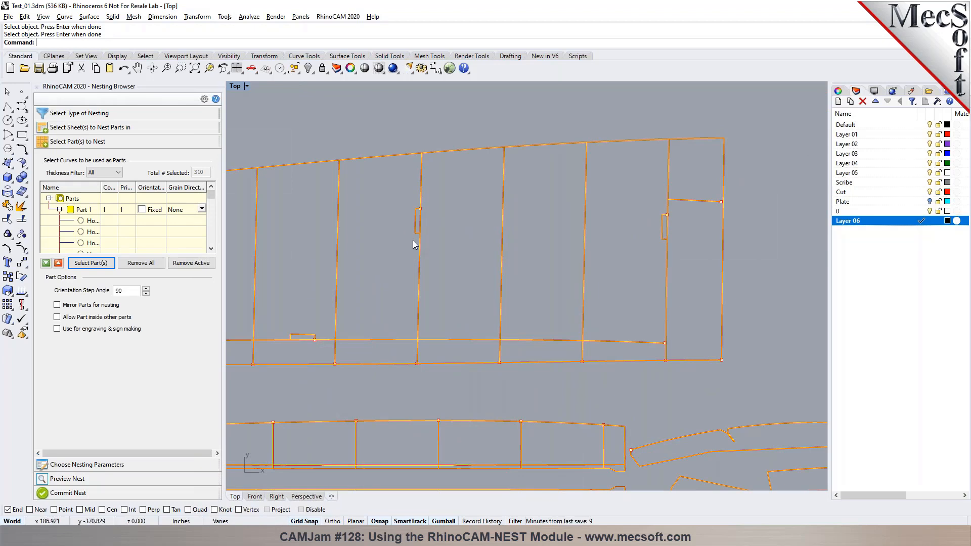
{"action": "mouse_move", "coordinate": [227, 263]}
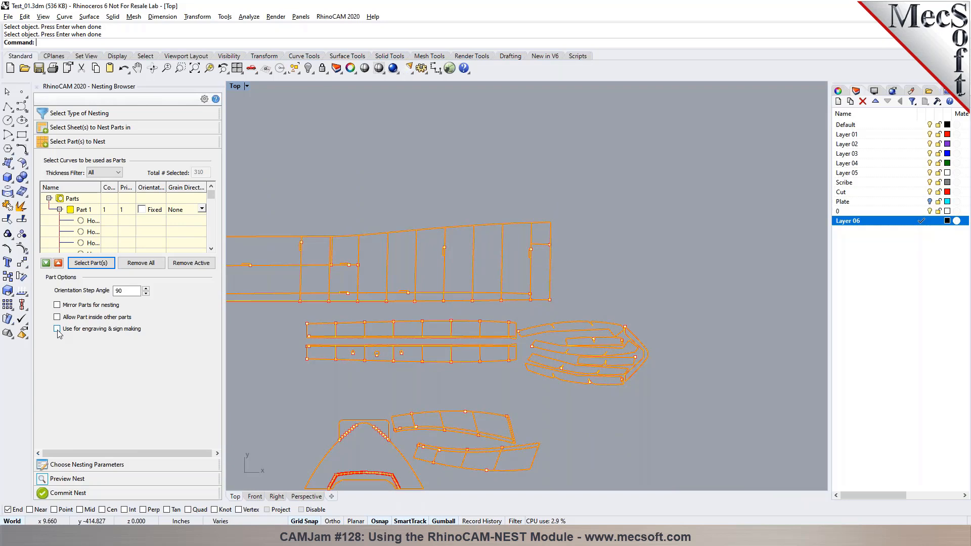
{"action": "left_click", "coordinate": [57, 328]}
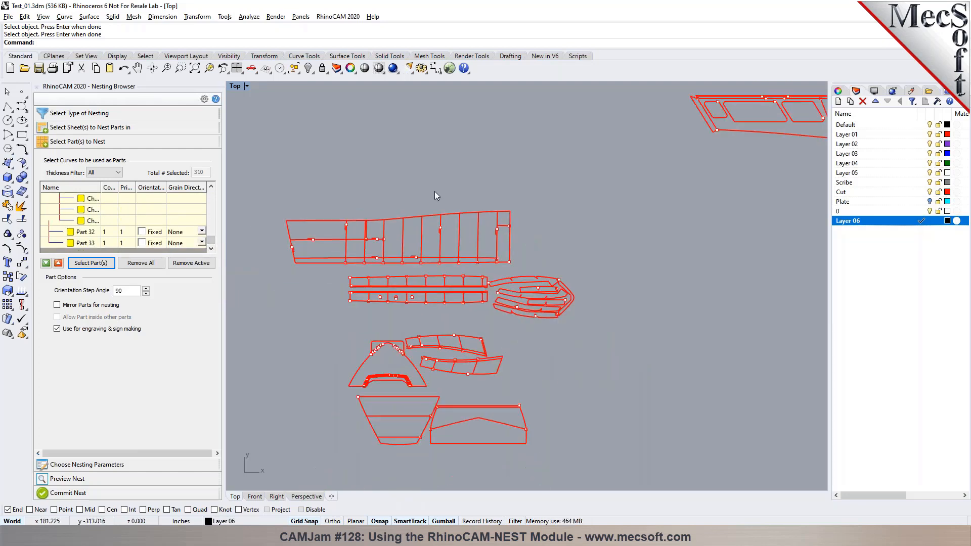
Step: Browse the nesting parts list, highlighting Part 33 in the drawing
{"action": "left_click", "coordinate": [85, 232]}
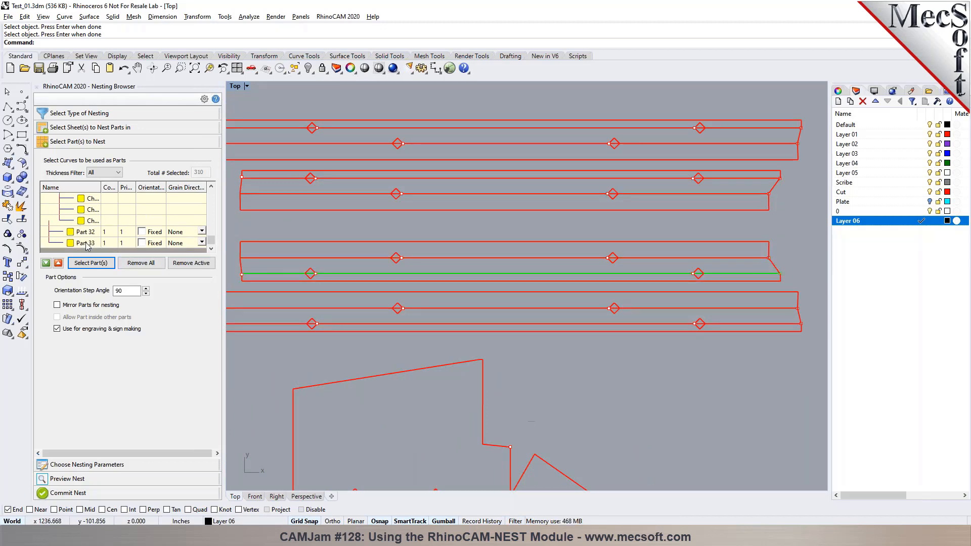
{"action": "left_click", "coordinate": [91, 209]}
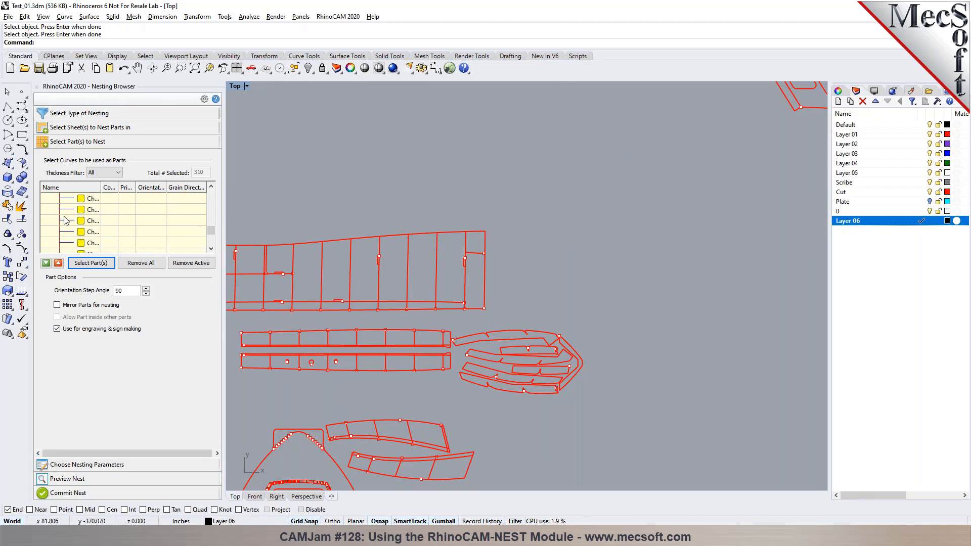
{"action": "left_click", "coordinate": [91, 263]}
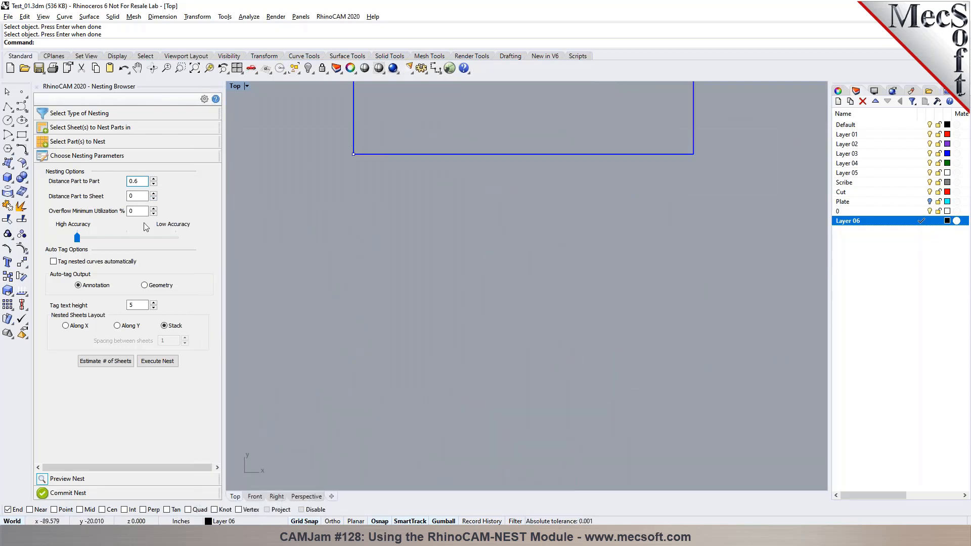
Step: Set Distance Part to Sheet to 1, keeping 0.6 part-to-part spacing
{"action": "left_click", "coordinate": [153, 194]}
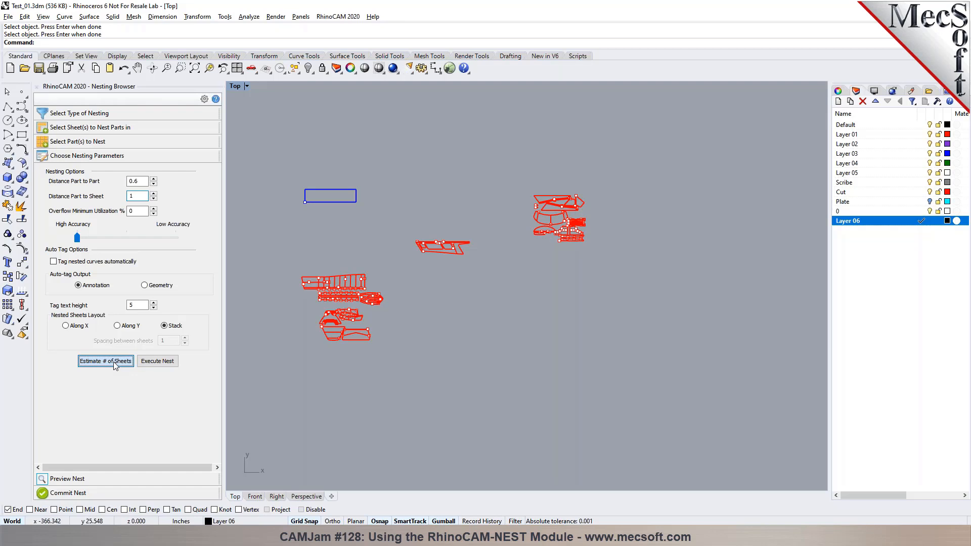
Step: Estimate the sheet count and update the nest to the estimated five sheets
{"action": "left_click", "coordinate": [106, 361]}
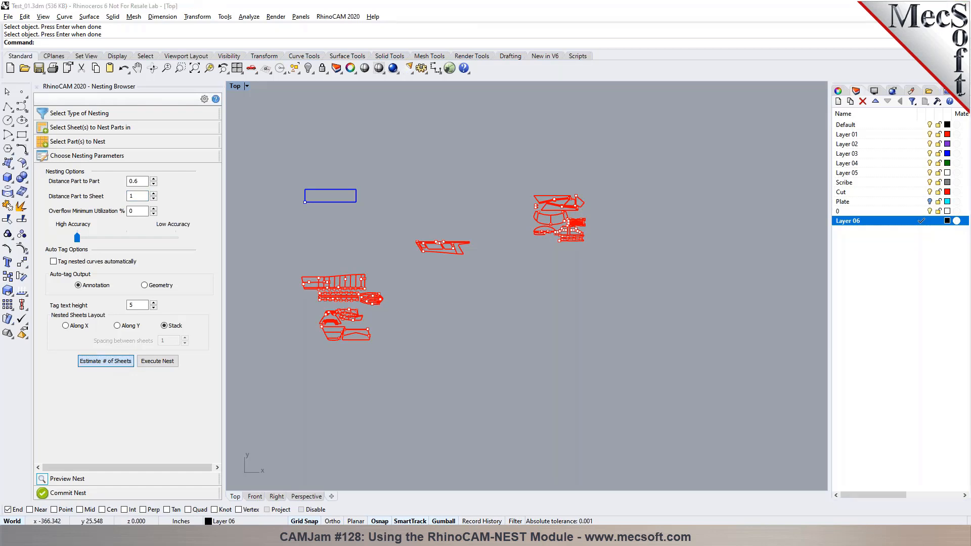
{"action": "left_click", "coordinate": [105, 361]}
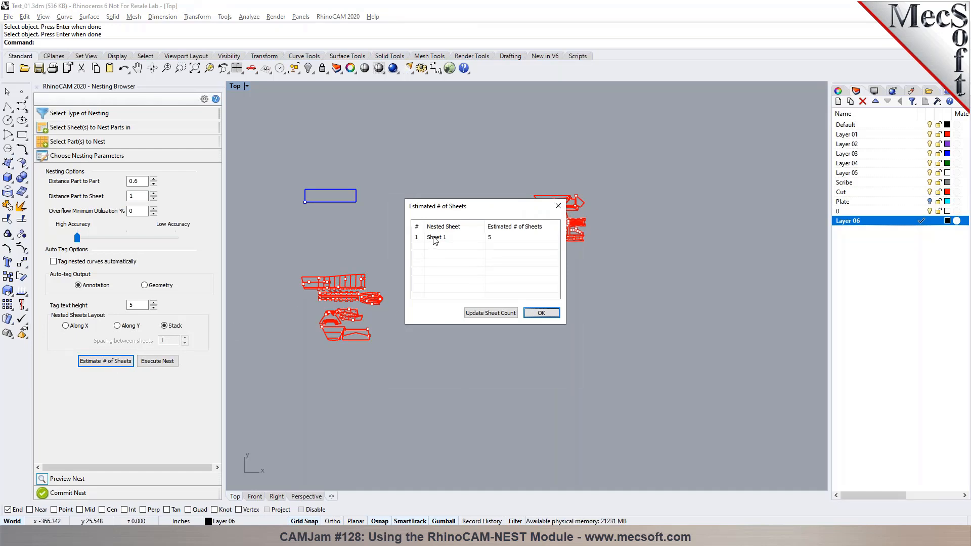
{"action": "mouse_move", "coordinate": [491, 312]}
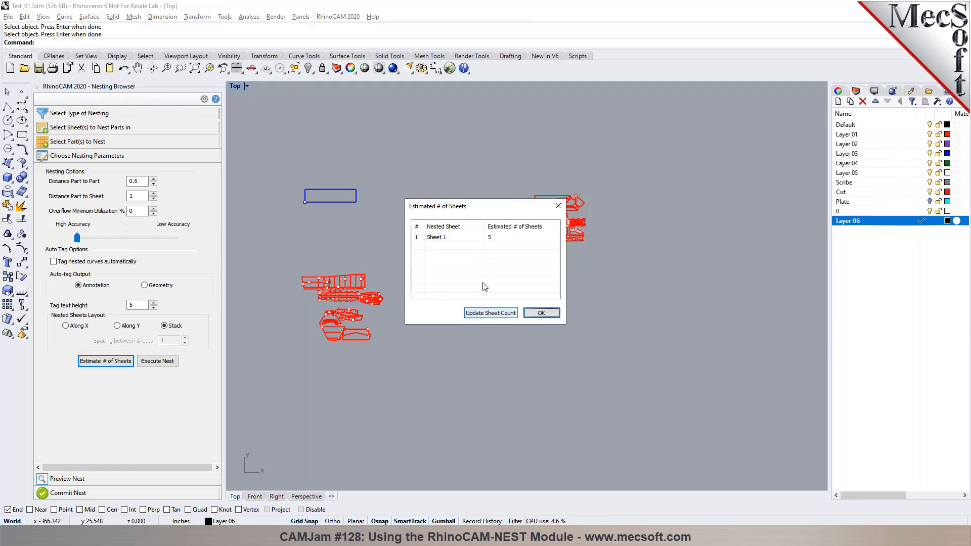
{"action": "left_click", "coordinate": [491, 313]}
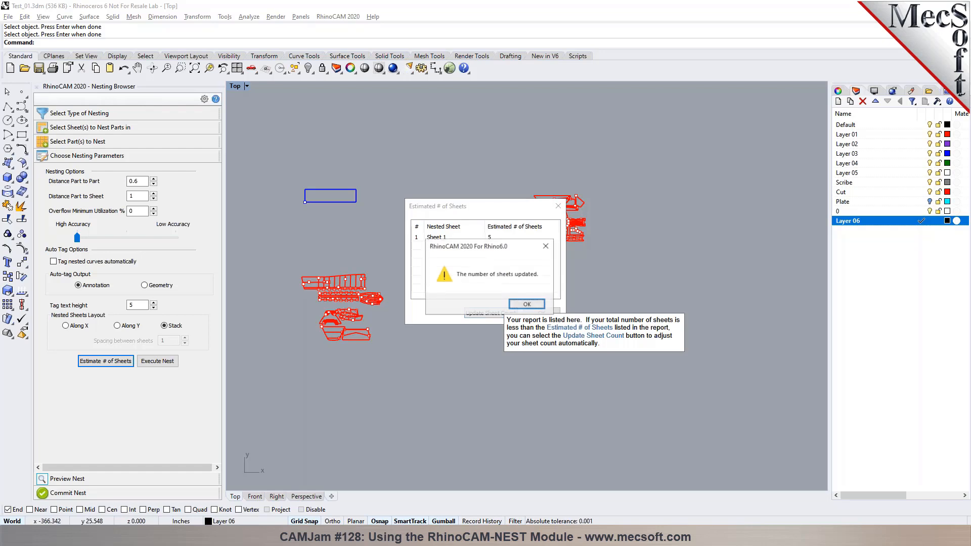
{"action": "left_click", "coordinate": [526, 304]}
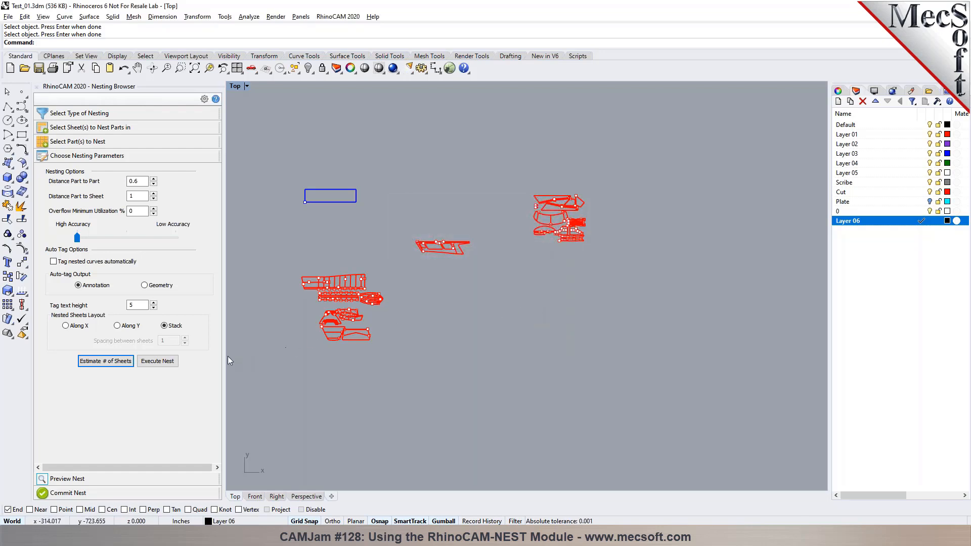
Step: Execute the nest and preview five sheets with 83.63% down to 4.31% utilization
{"action": "left_click", "coordinate": [157, 361]}
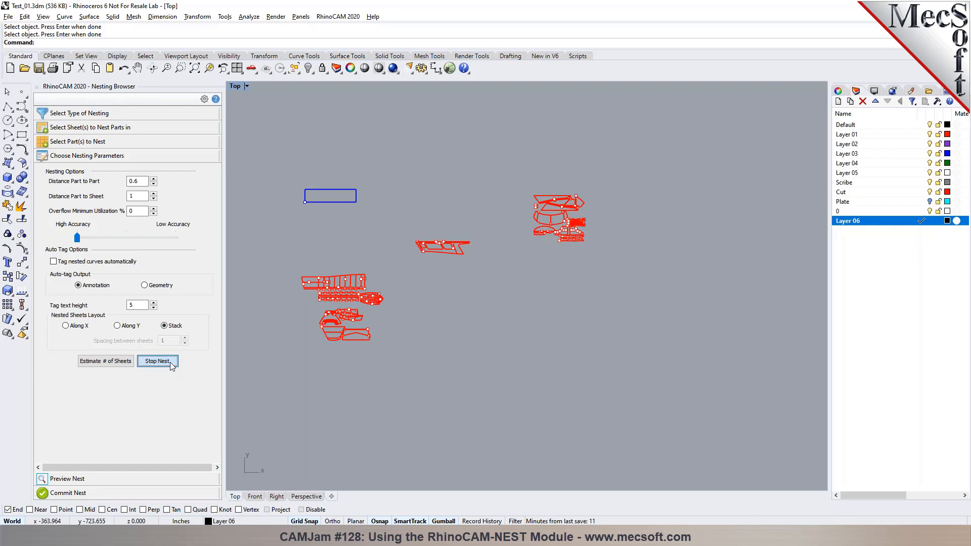
{"action": "left_click", "coordinate": [158, 361]}
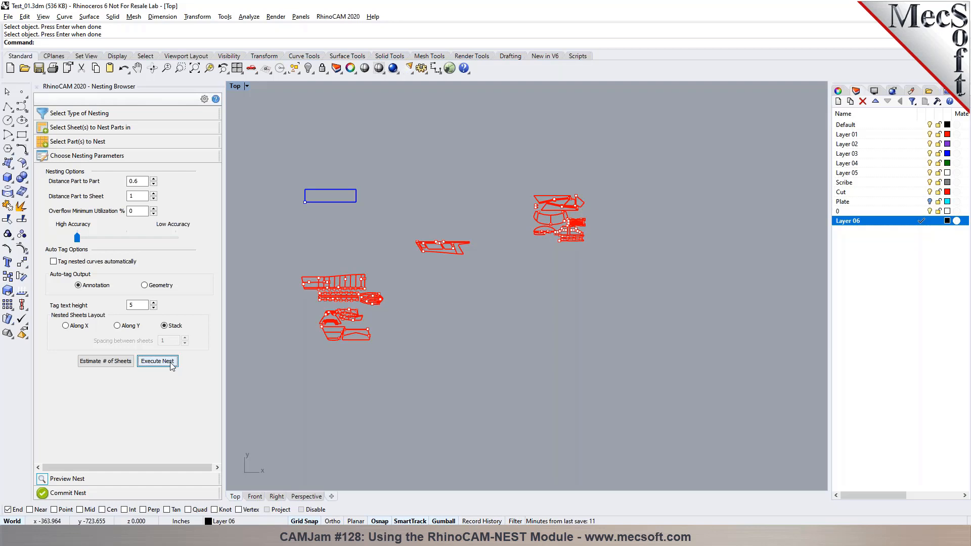
{"action": "left_click", "coordinate": [158, 361]}
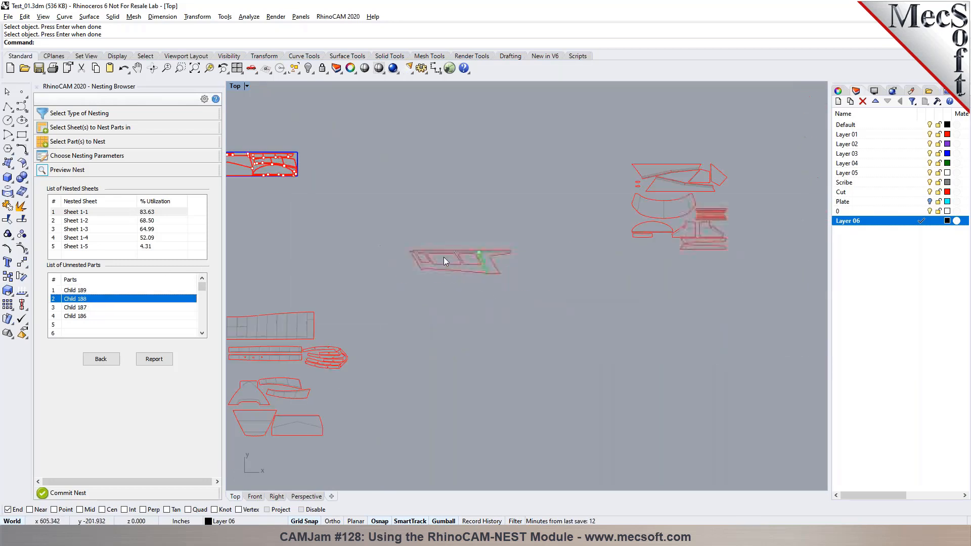
Step: Highlight an unnested part from the 197-entry List of Unnested Parts in the view
{"action": "left_click", "coordinate": [75, 307]}
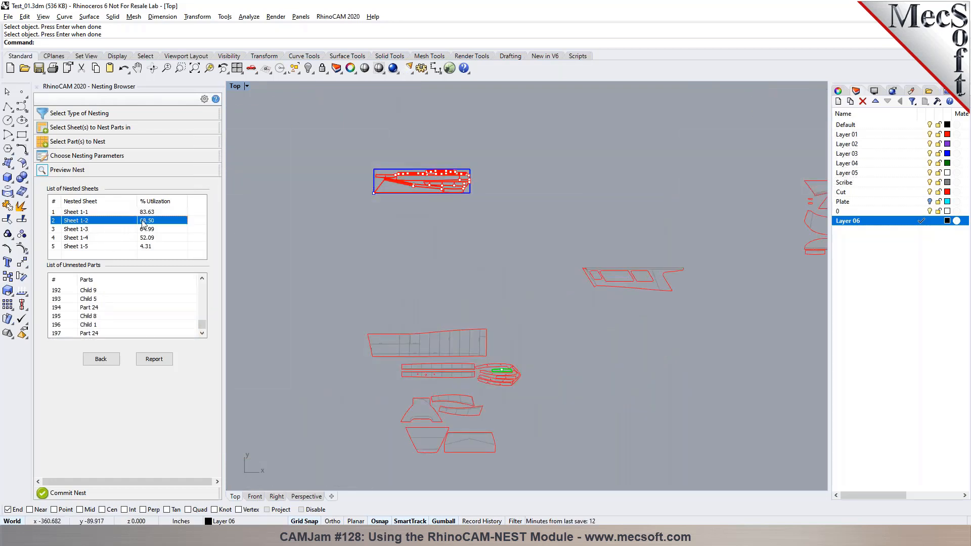
Step: Preview nested Sheets 1-3, 1-4, then 1-2 (68.50% utilization) from the sheets list
{"action": "left_click", "coordinate": [75, 229]}
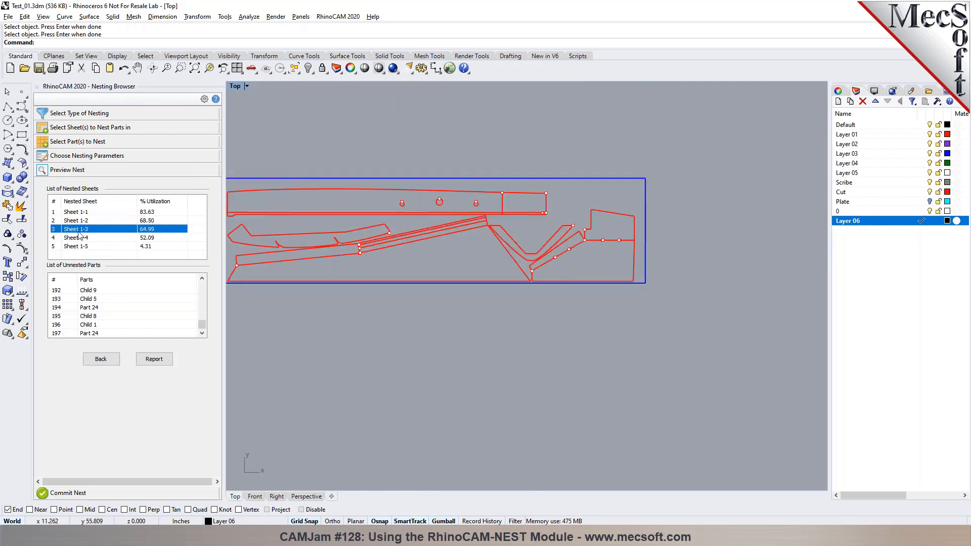
{"action": "left_click", "coordinate": [75, 238]}
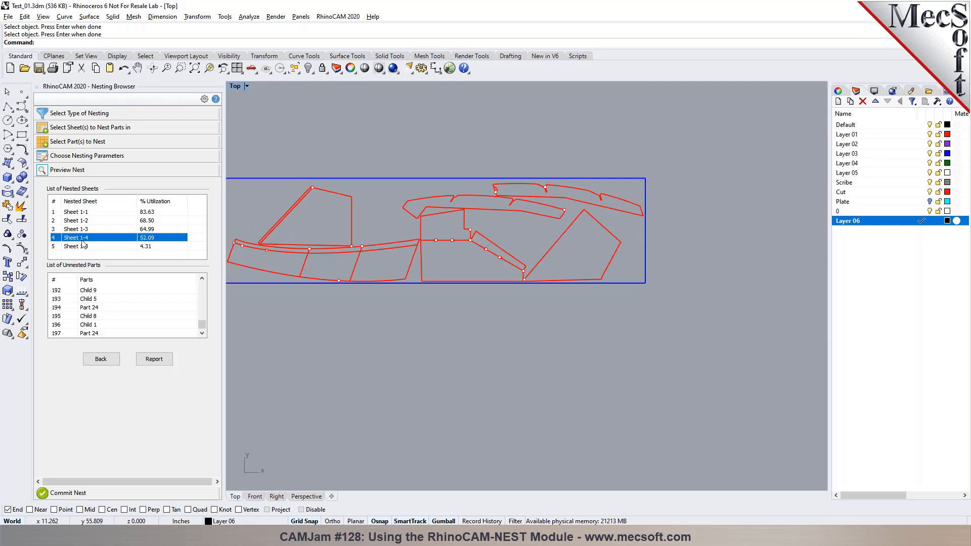
{"action": "left_click", "coordinate": [76, 220]}
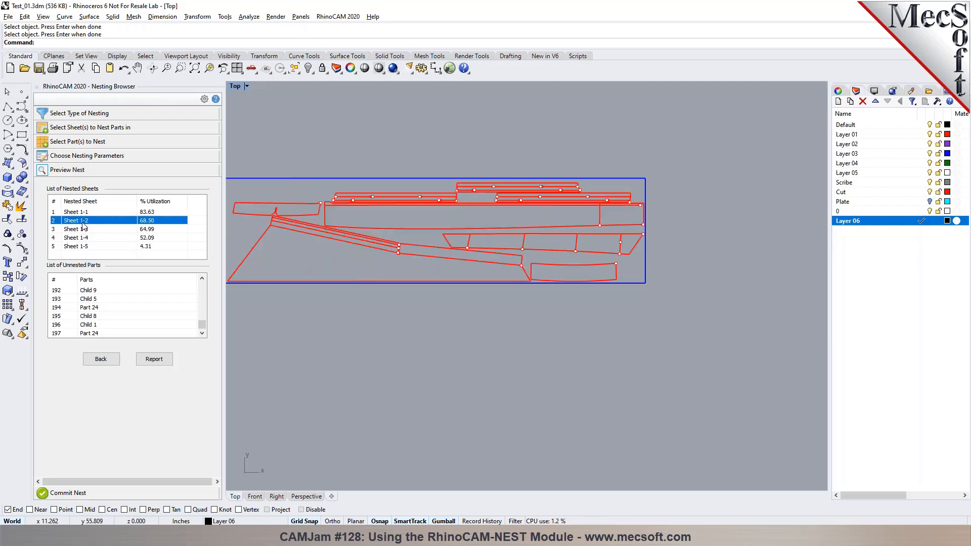
Step: Select Sheet 1-1 and commit the nest with a separate layer per sheet
{"action": "left_click", "coordinate": [75, 211]}
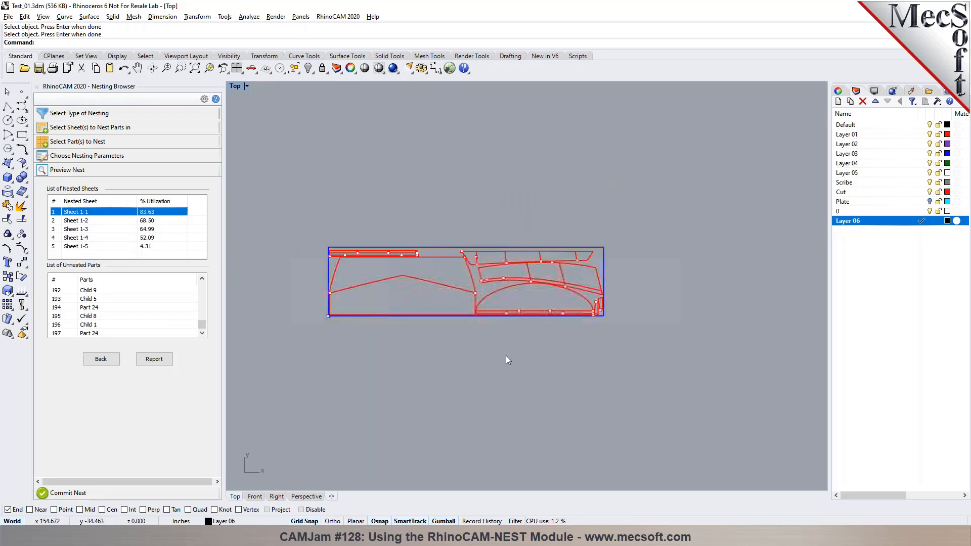
{"action": "left_click", "coordinate": [68, 170]}
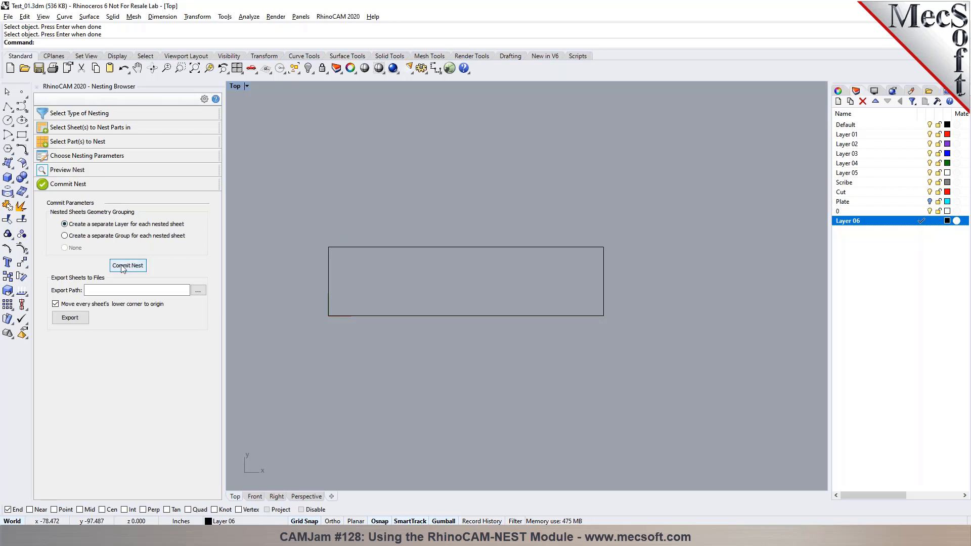
{"action": "left_click", "coordinate": [127, 265]}
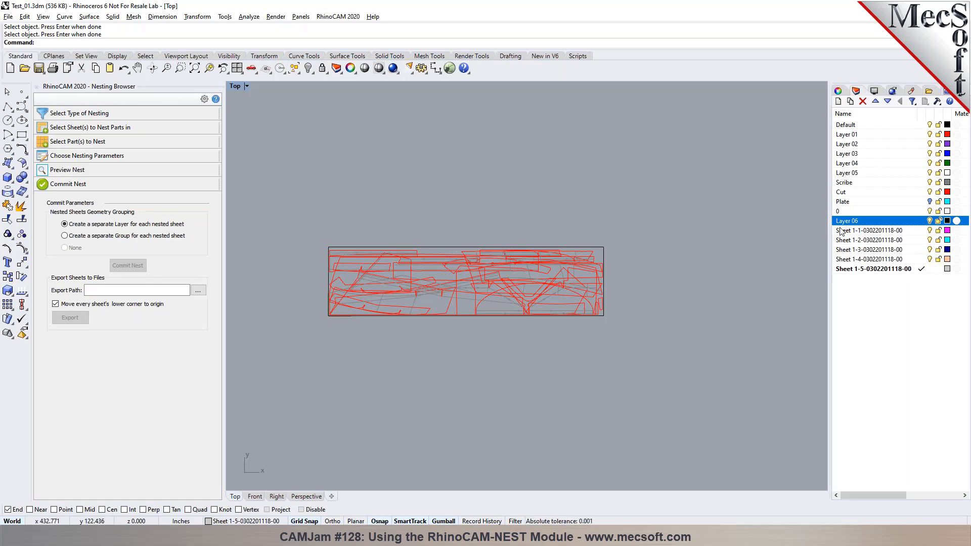
{"action": "mouse_move", "coordinate": [930, 231]}
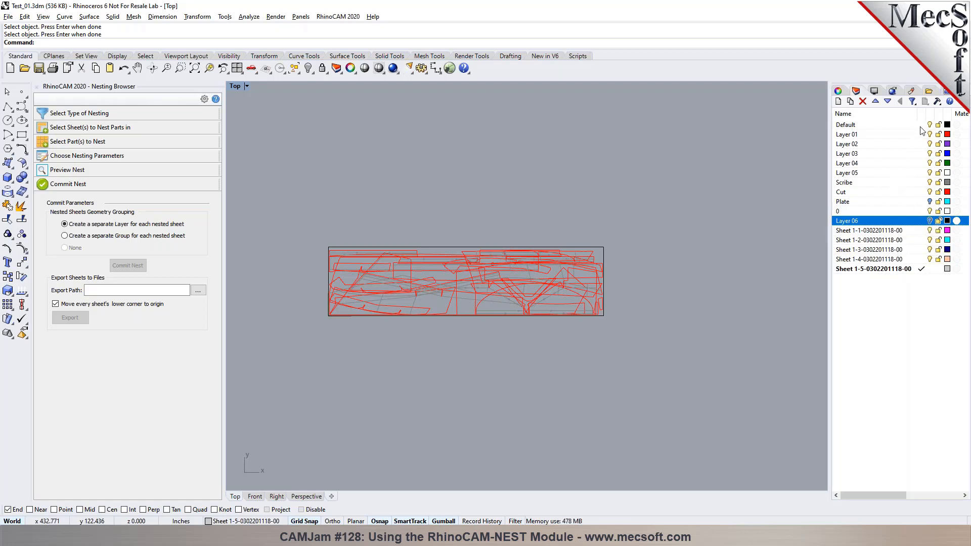
Step: Make Default current, then view each Sheet 1-1 to 1-5 layer alone
{"action": "left_click", "coordinate": [870, 240]}
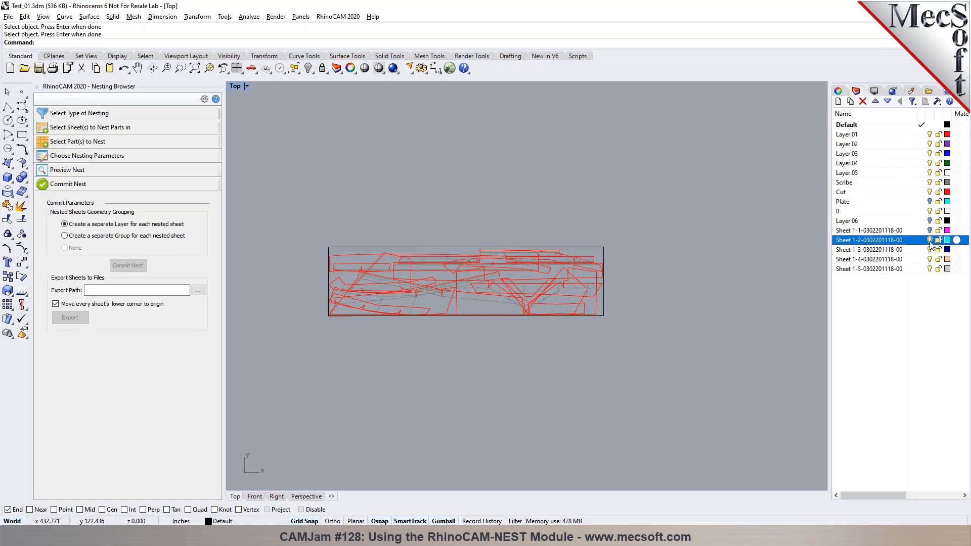
{"action": "left_click", "coordinate": [869, 269]}
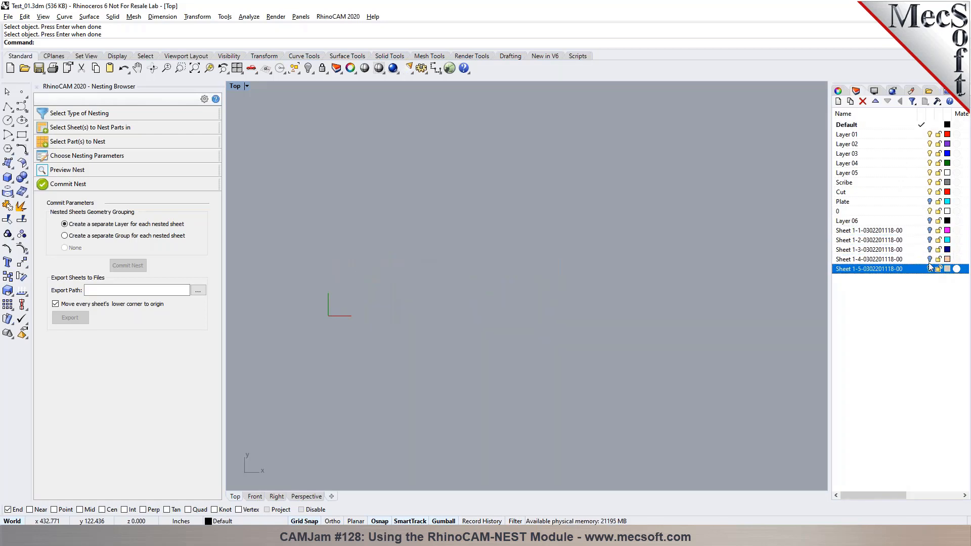
{"action": "left_click", "coordinate": [869, 230]}
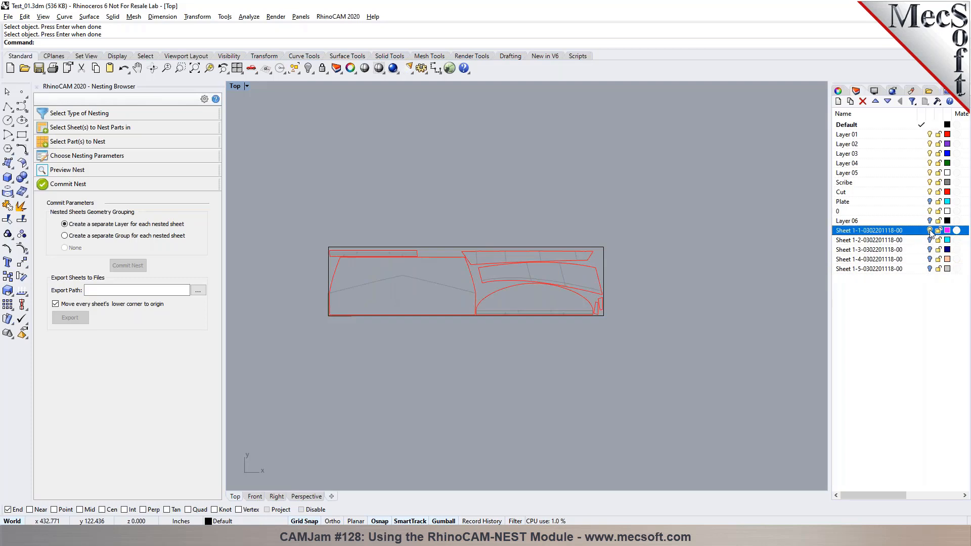
{"action": "left_click", "coordinate": [869, 239]}
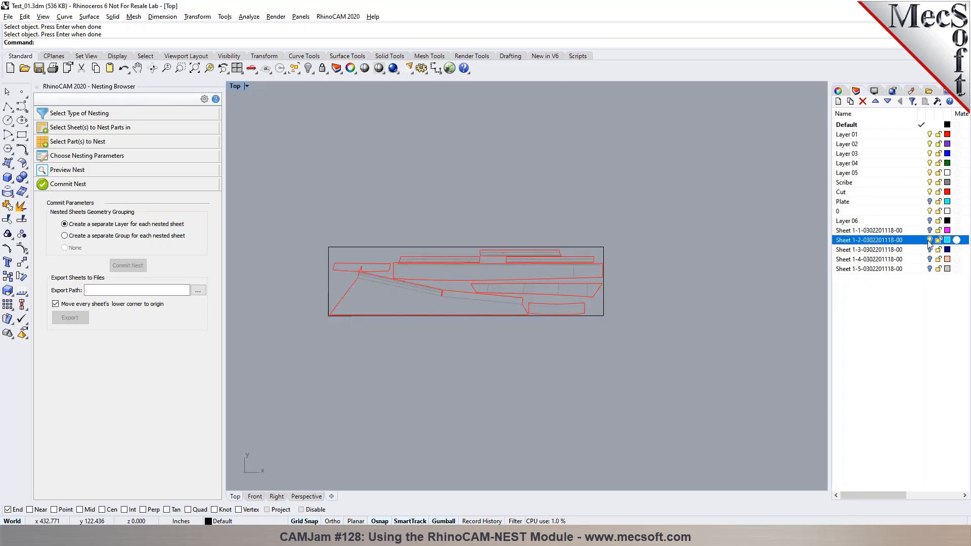
{"action": "left_click", "coordinate": [869, 249]}
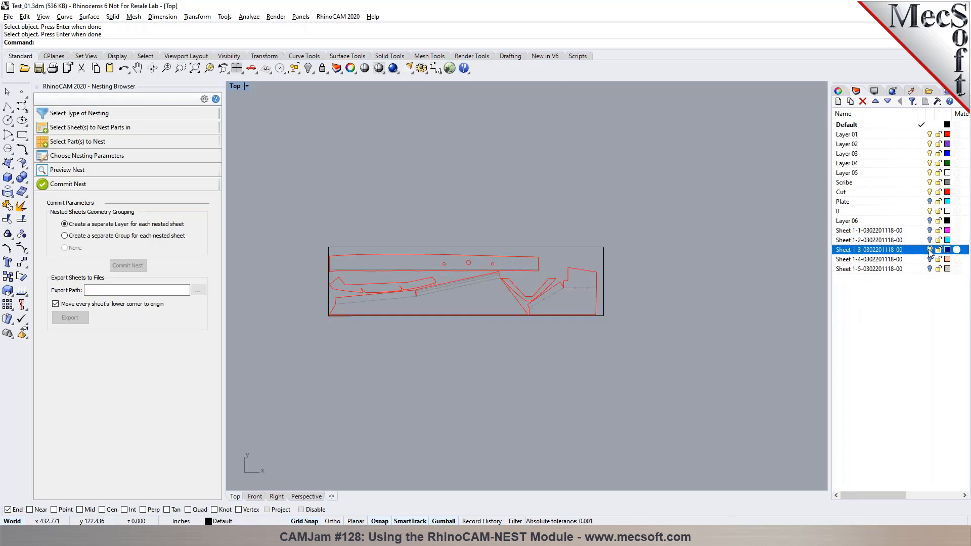
{"action": "left_click", "coordinate": [869, 259]}
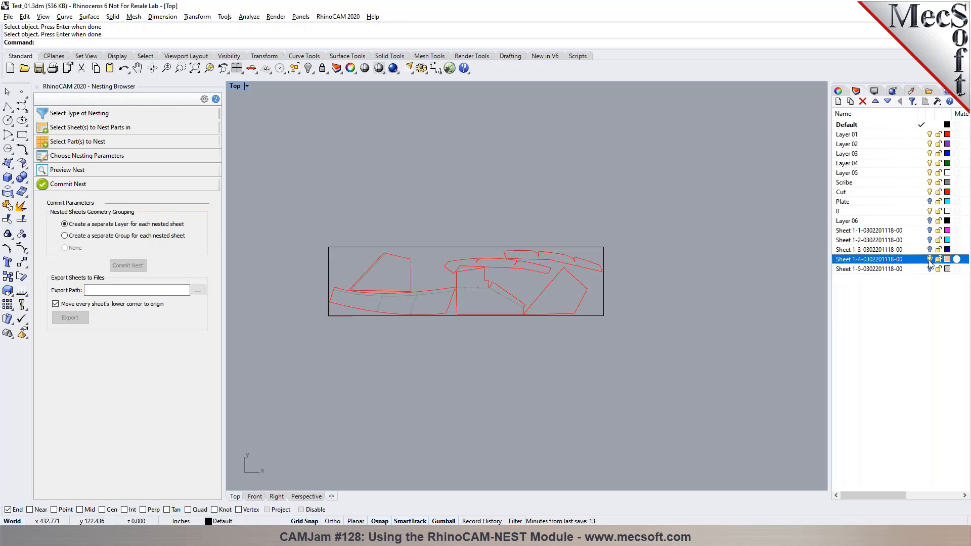
{"action": "left_click", "coordinate": [869, 269]}
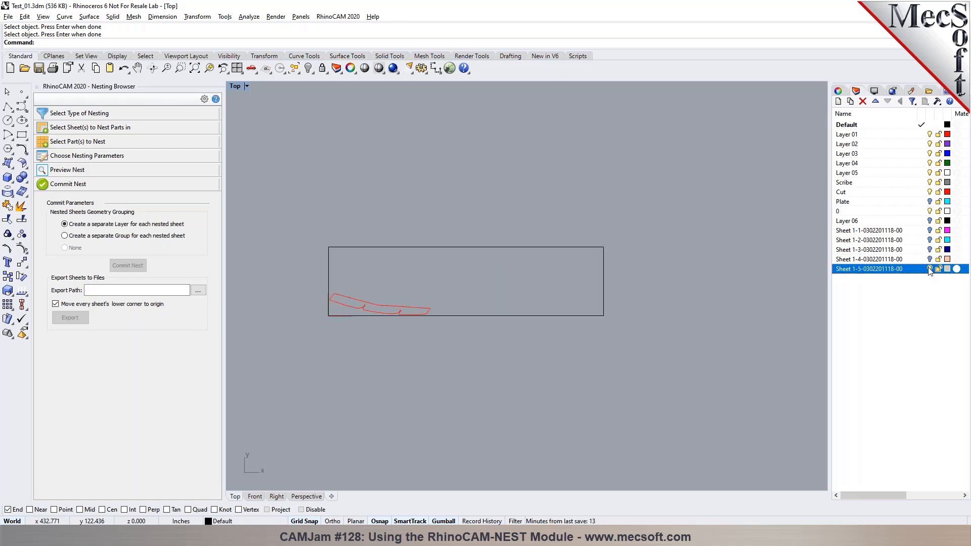
{"action": "left_click", "coordinate": [930, 268]}
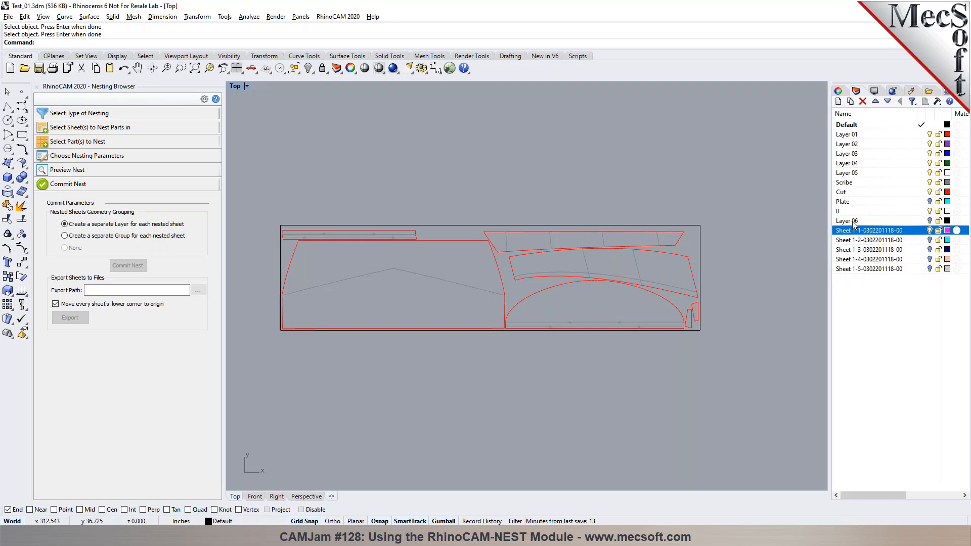
{"action": "mouse_move", "coordinate": [477, 216]}
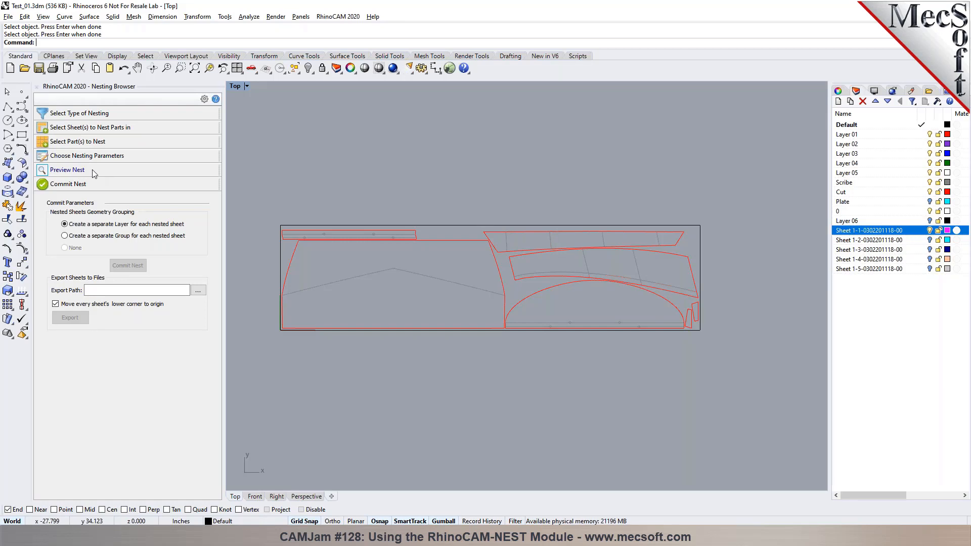
Step: Rerun the nest preview, review the nested sheets list, and return to Commit Nest options
{"action": "left_click", "coordinate": [67, 170]}
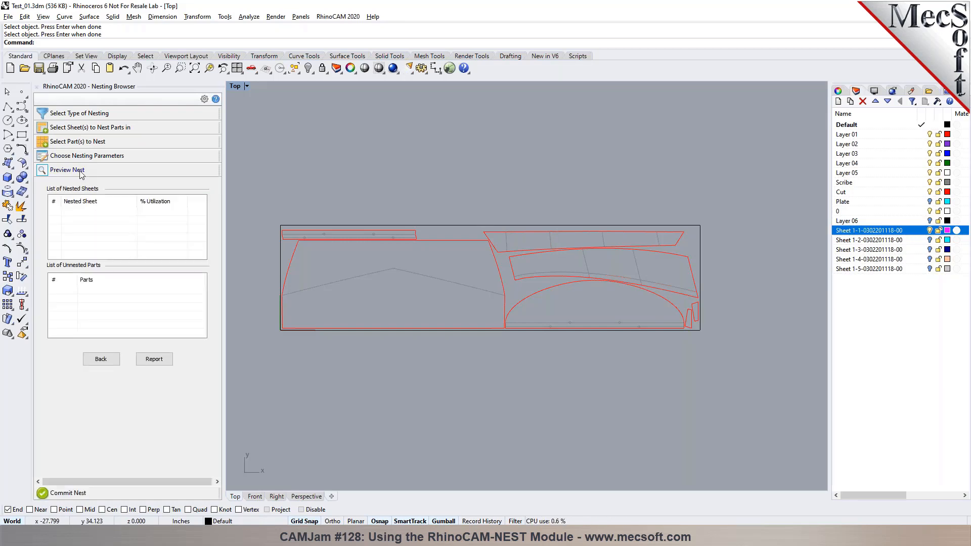
{"action": "left_click", "coordinate": [67, 170]}
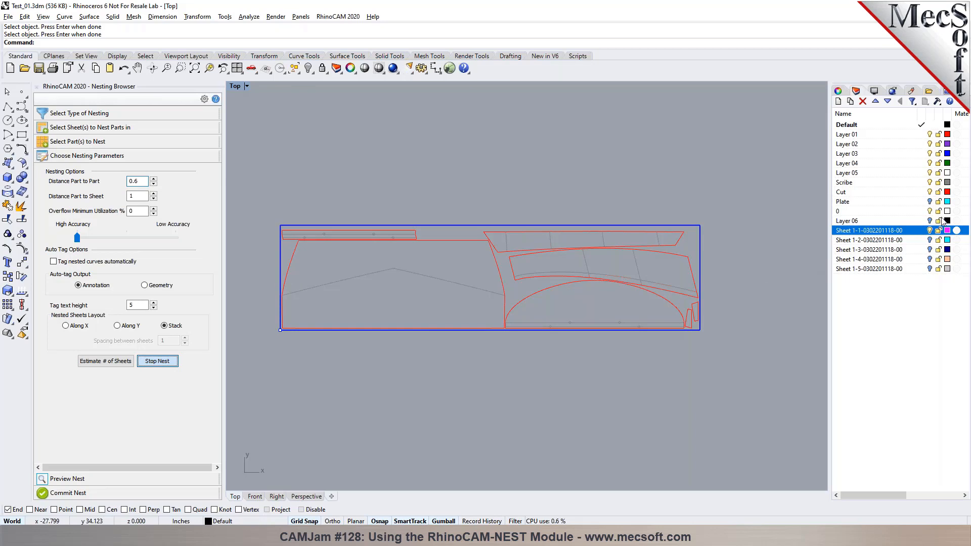
{"action": "left_click", "coordinate": [157, 361]}
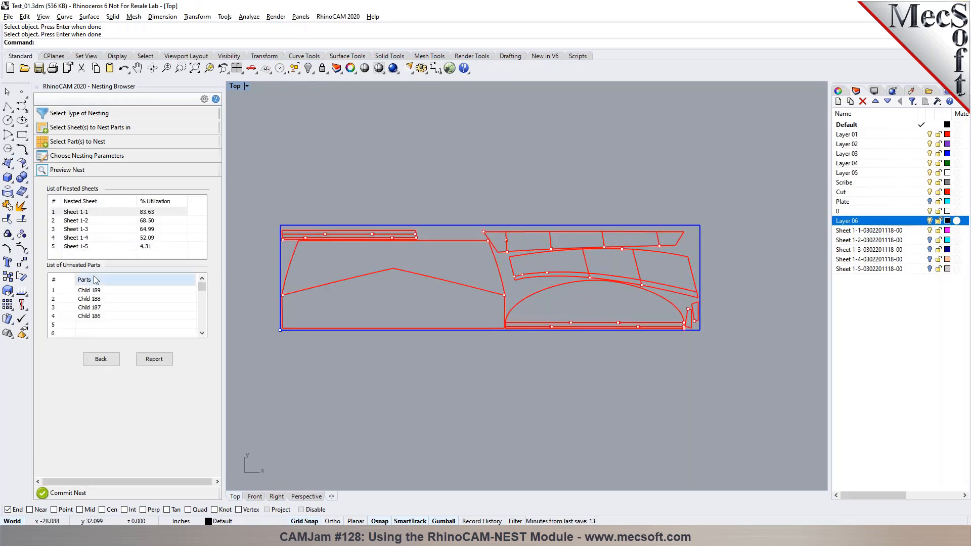
{"action": "left_click", "coordinate": [67, 170]}
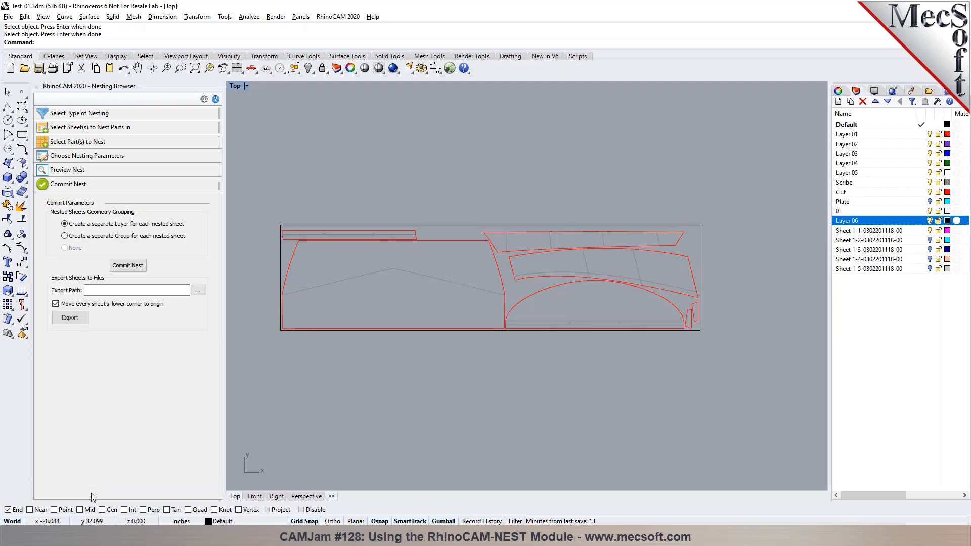
{"action": "mouse_move", "coordinate": [403, 292]}
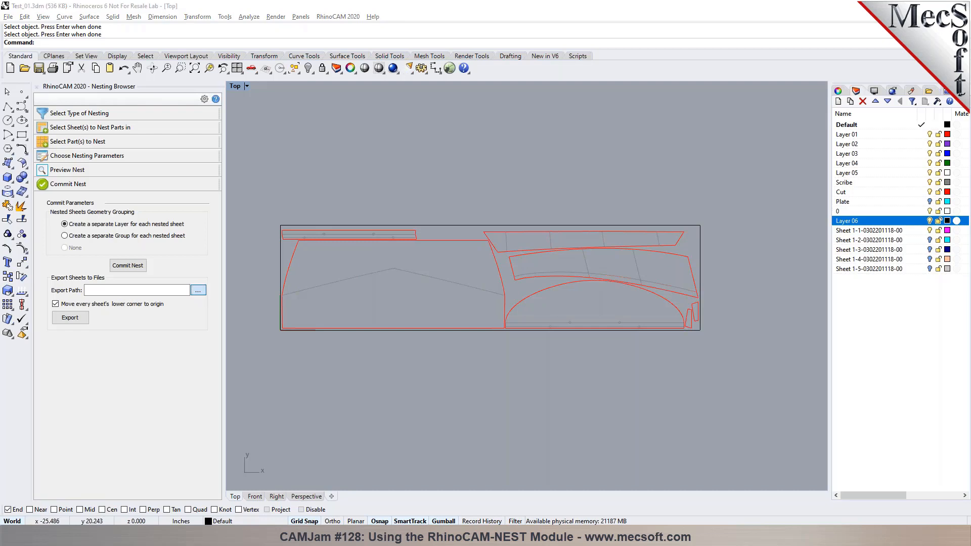
Step: Export all nested sheets to Desktop > New folder and dismiss the success message
{"action": "left_click", "coordinate": [198, 290]}
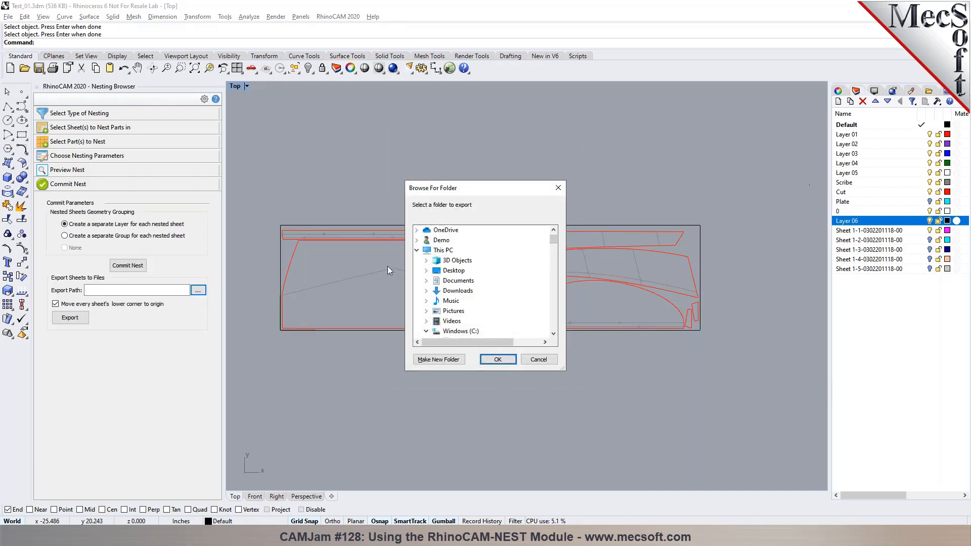
{"action": "left_click", "coordinate": [426, 271]}
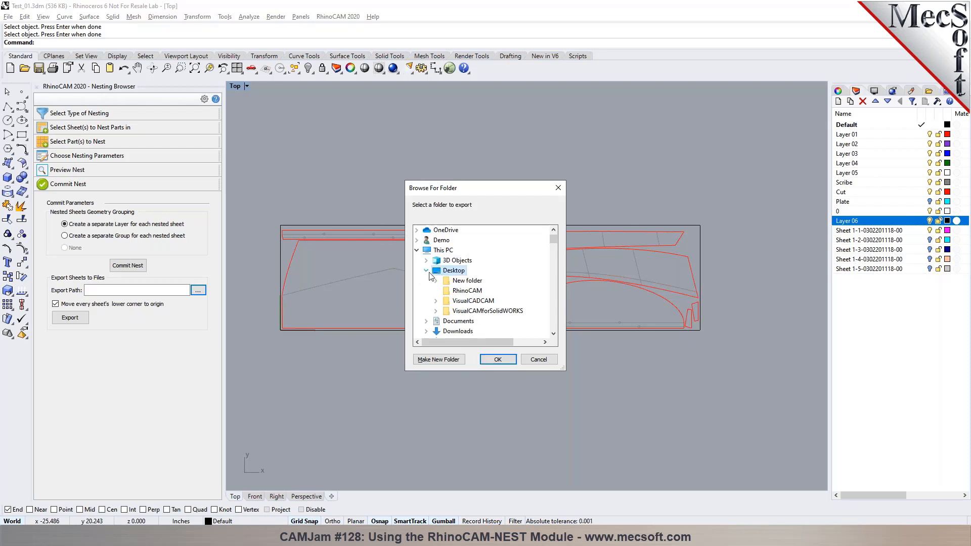
{"action": "mouse_move", "coordinate": [449, 285]}
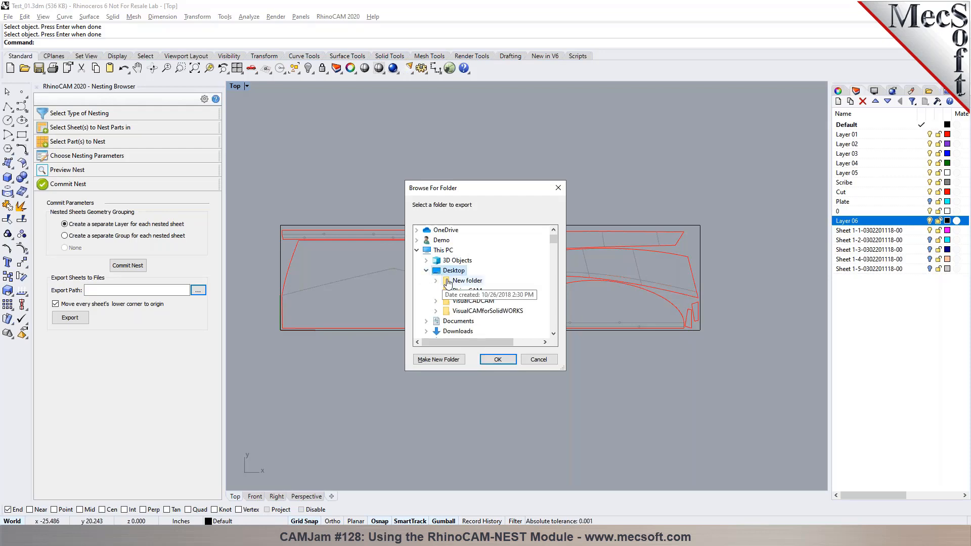
{"action": "left_click", "coordinate": [436, 281]}
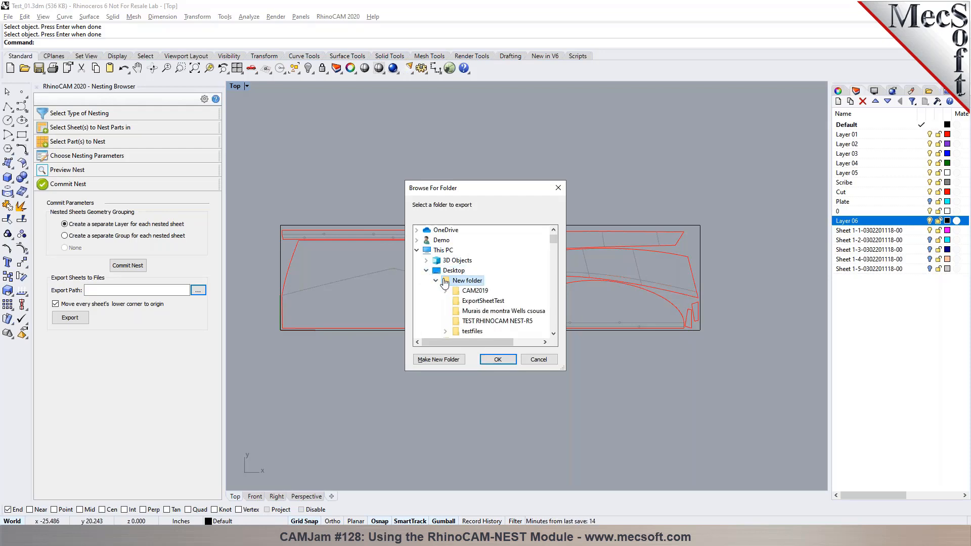
{"action": "left_click", "coordinate": [497, 360]}
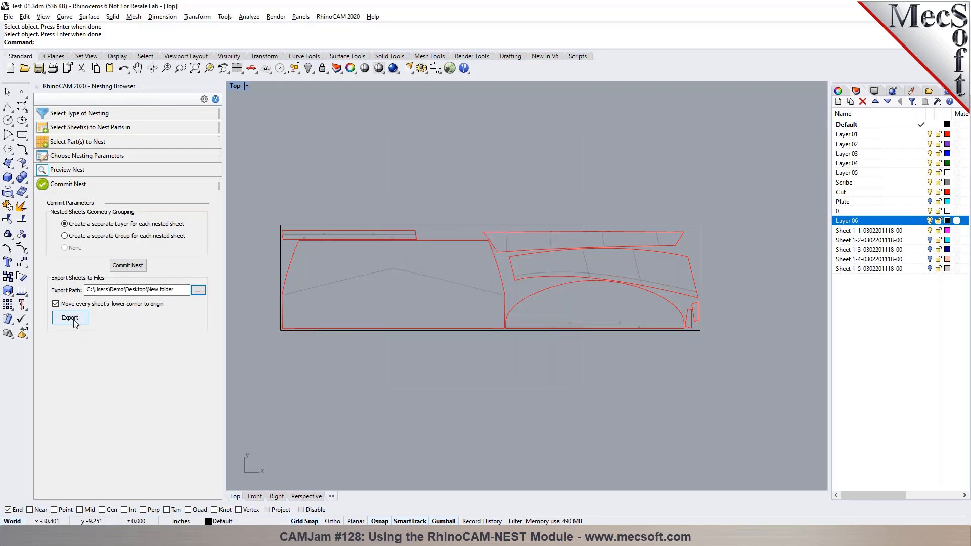
{"action": "left_click", "coordinate": [70, 317]}
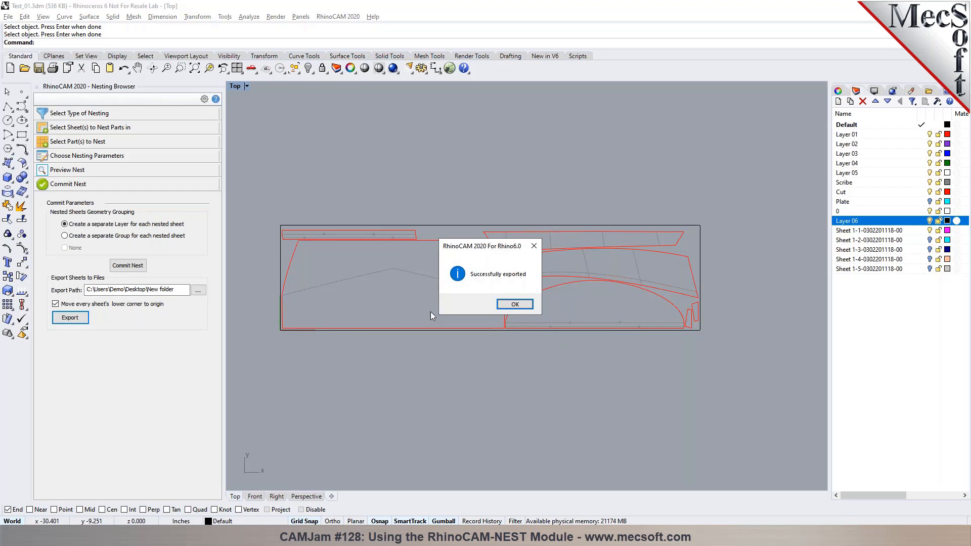
{"action": "left_click", "coordinate": [515, 304]}
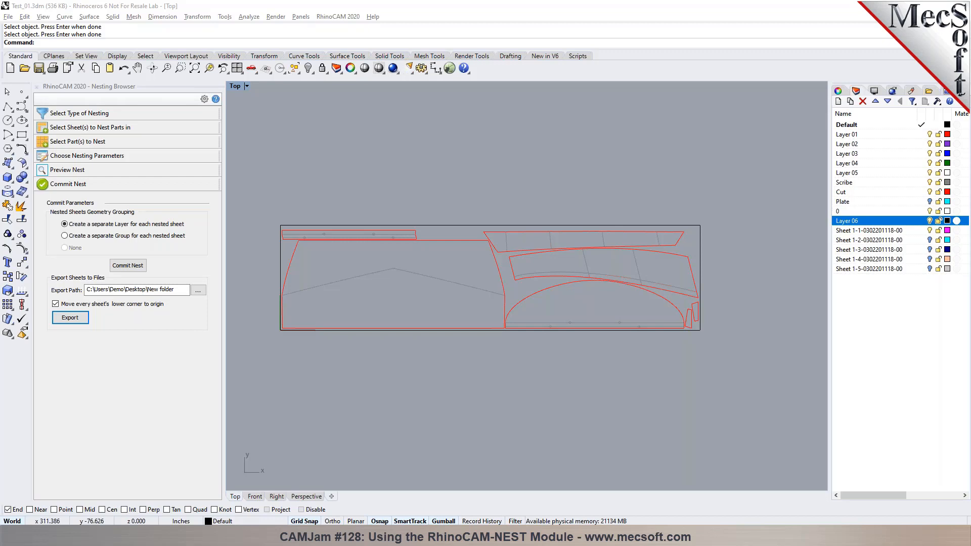
{"action": "left_click", "coordinate": [69, 318]}
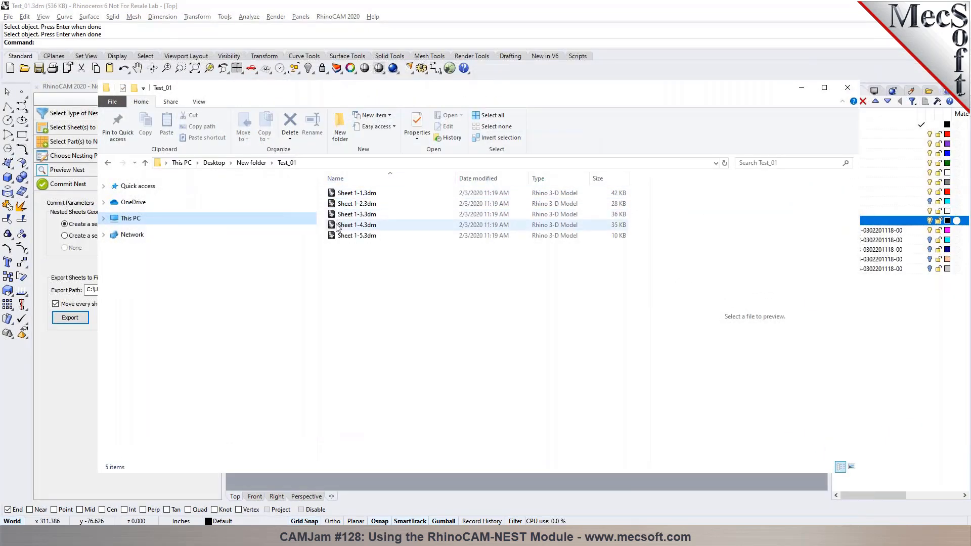
{"action": "left_click", "coordinate": [356, 193]}
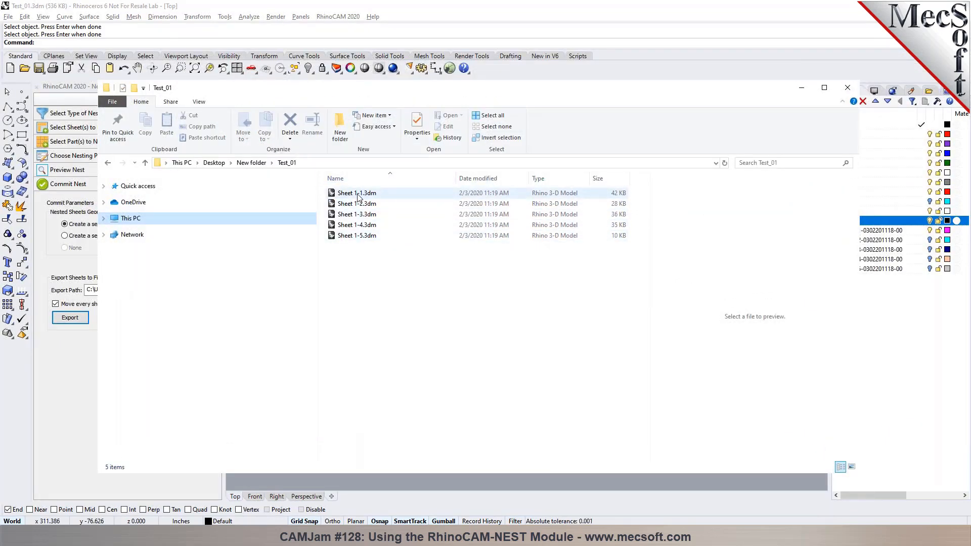
{"action": "left_click", "coordinate": [357, 203]}
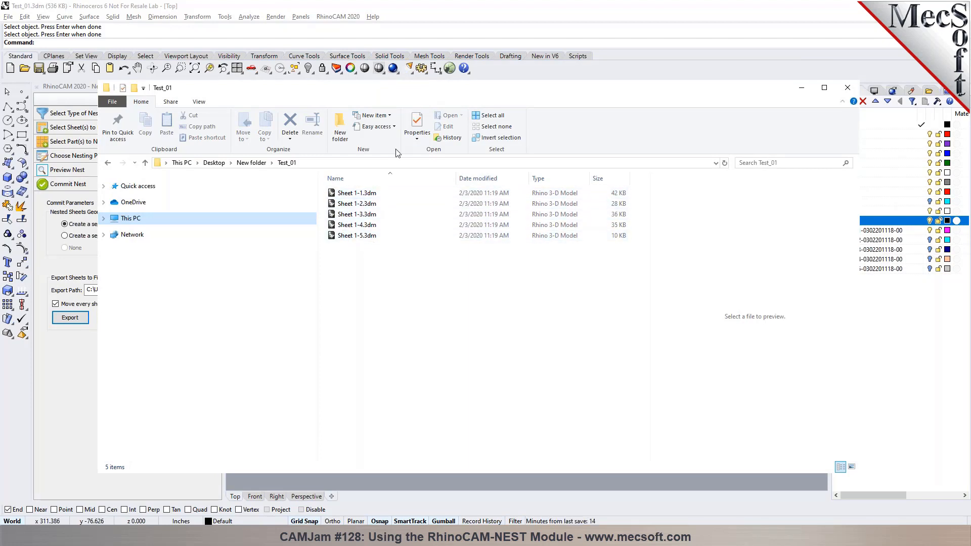
{"action": "left_click", "coordinate": [357, 193]}
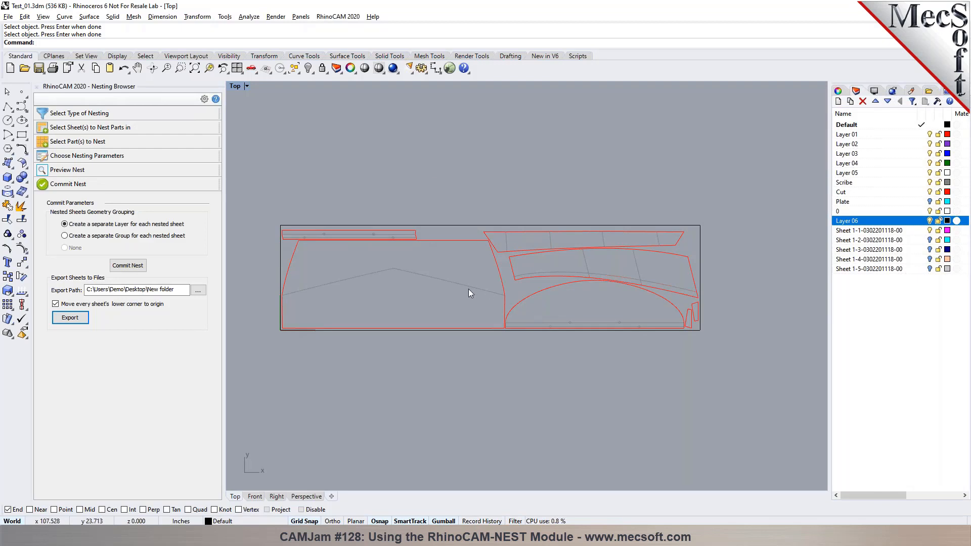
{"action": "mouse_move", "coordinate": [304, 130]}
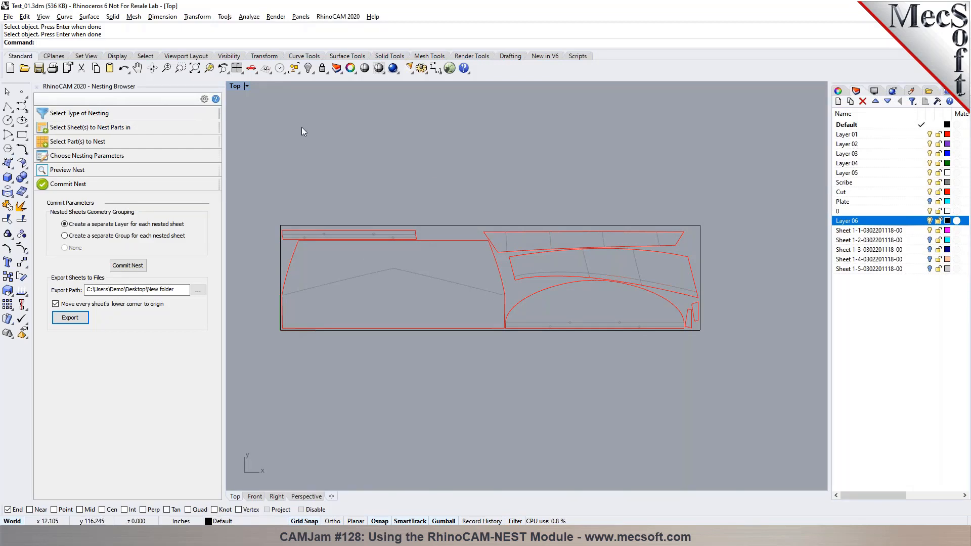
Step: Save the model as Test_01-REV1.3dm and open the exported Sheet 1-1.3dm
{"action": "left_click", "coordinate": [8, 16]}
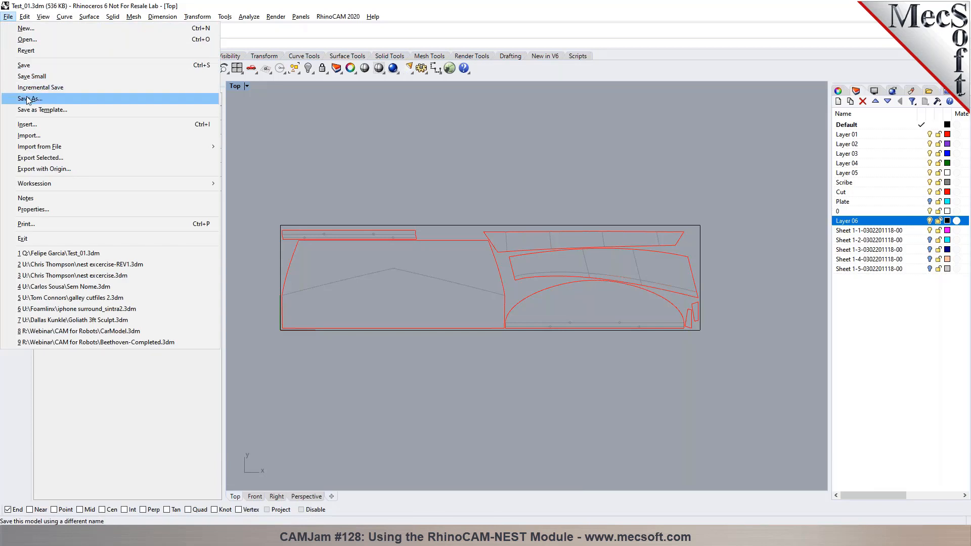
{"action": "left_click", "coordinate": [29, 98]}
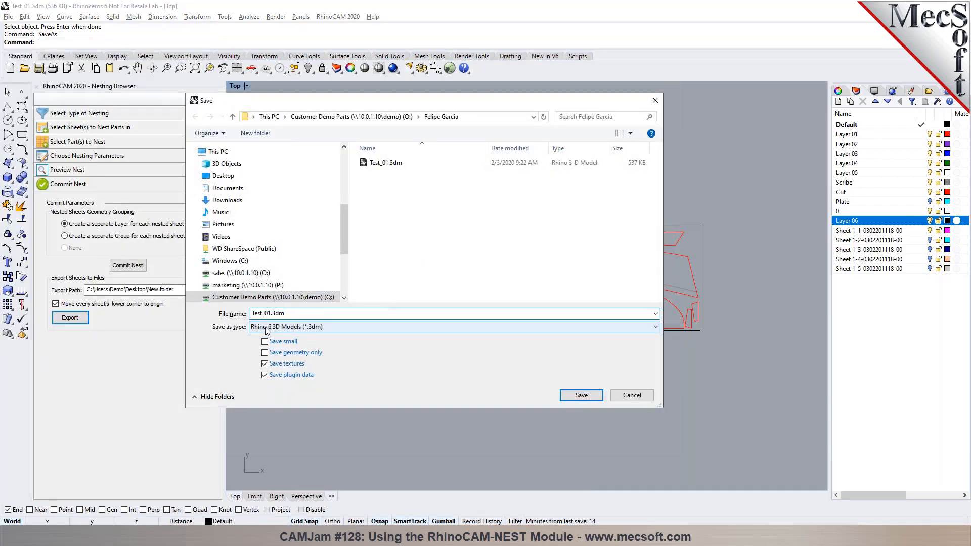
{"action": "left_click", "coordinate": [580, 395]}
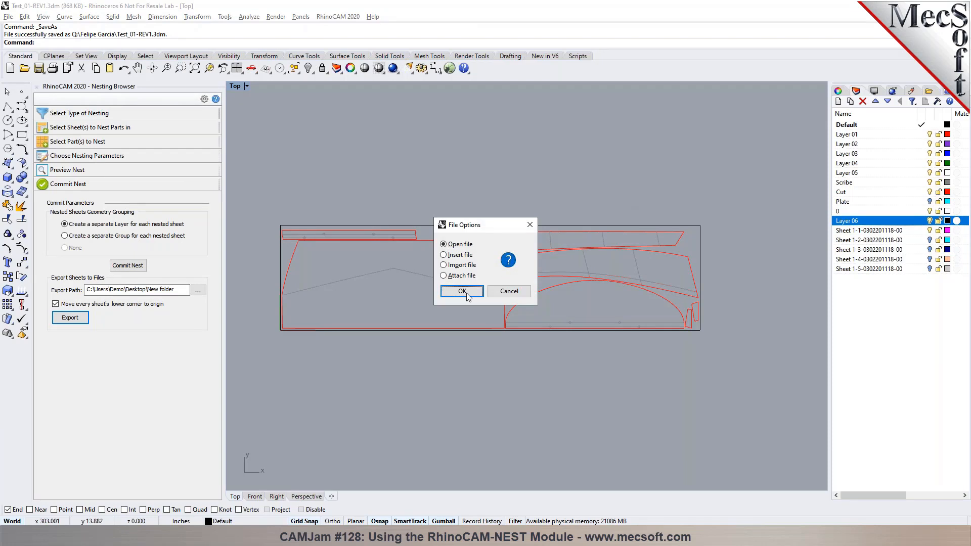
{"action": "left_click", "coordinate": [461, 292]}
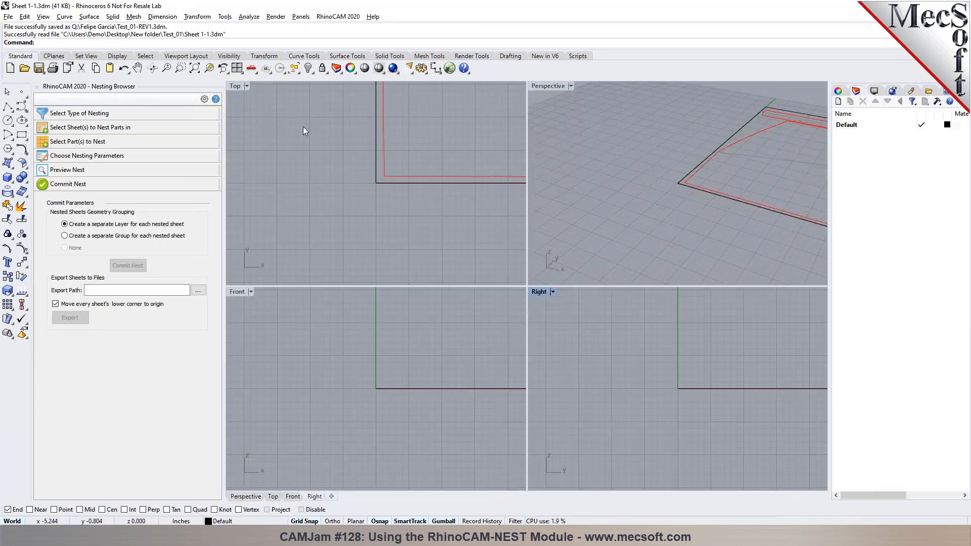